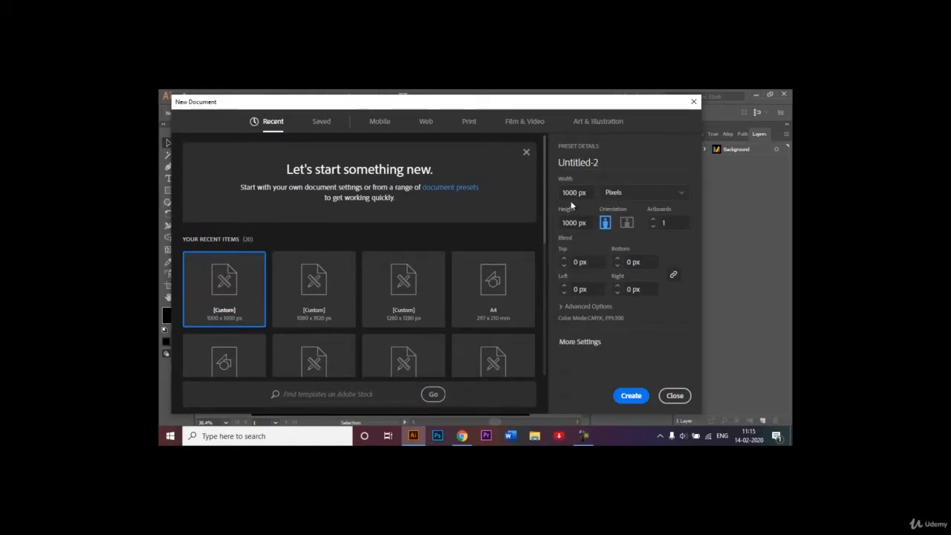
pyautogui.moveTo(580, 236)
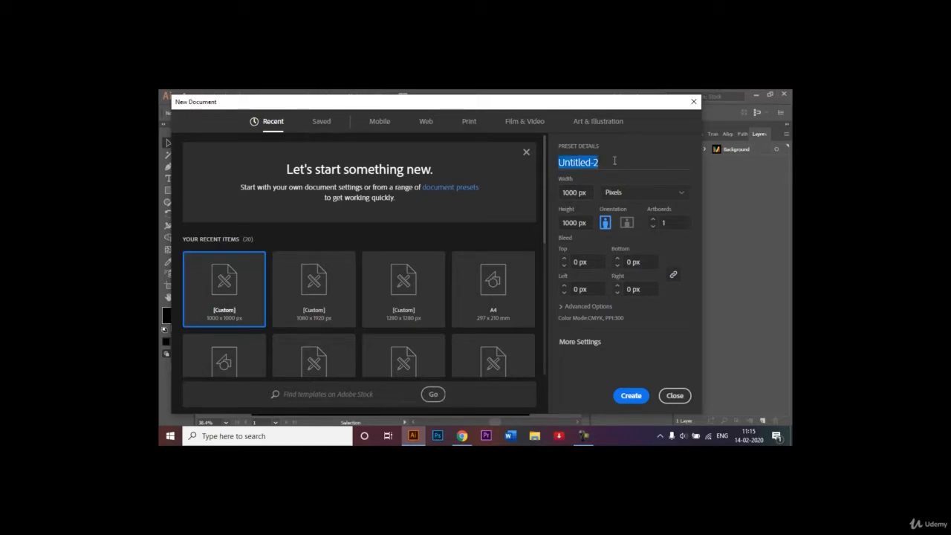
# - Name the new 1000 × 1000 px document 'Trendy Folded Typography'
pyautogui.write('T')
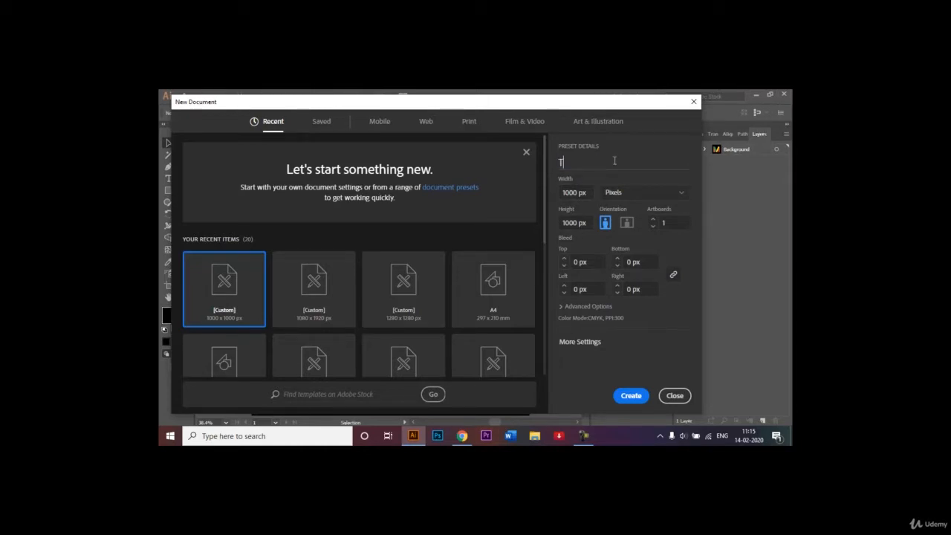
pyautogui.write('rendy')
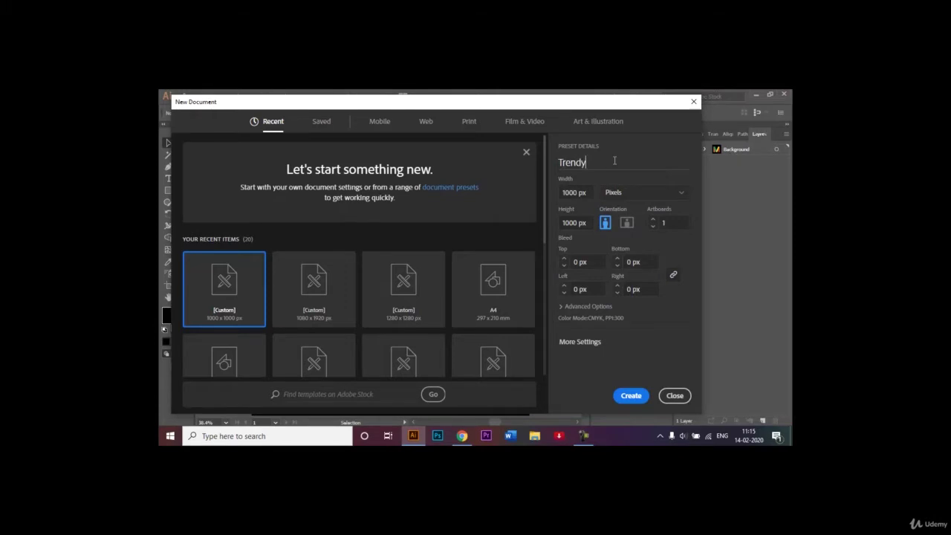
pyautogui.write('Folded')
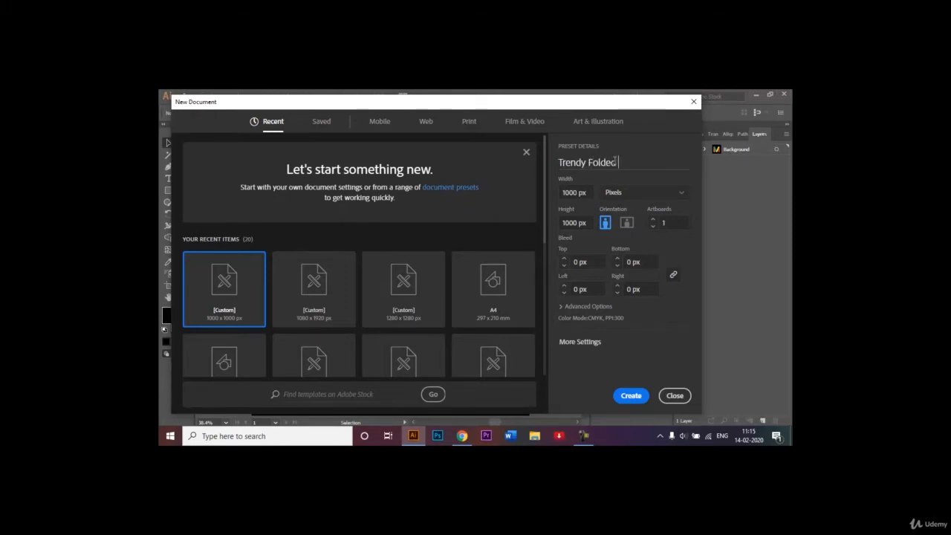
pyautogui.write('Typo')
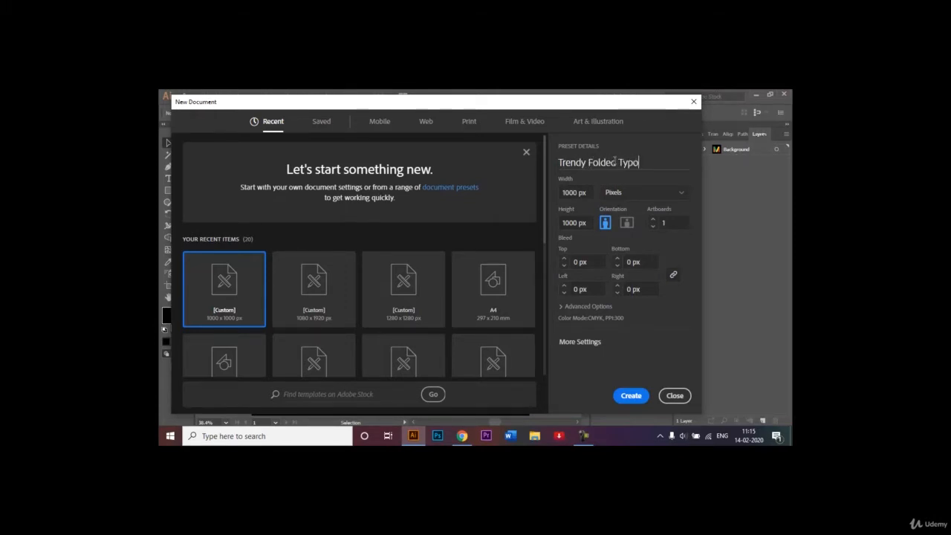
pyautogui.write('grp')
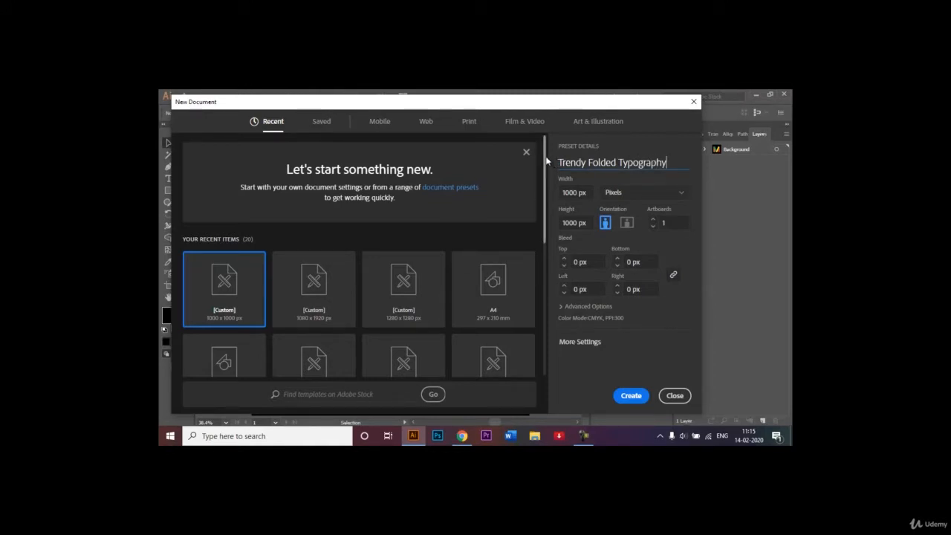
pyautogui.click(526, 152)
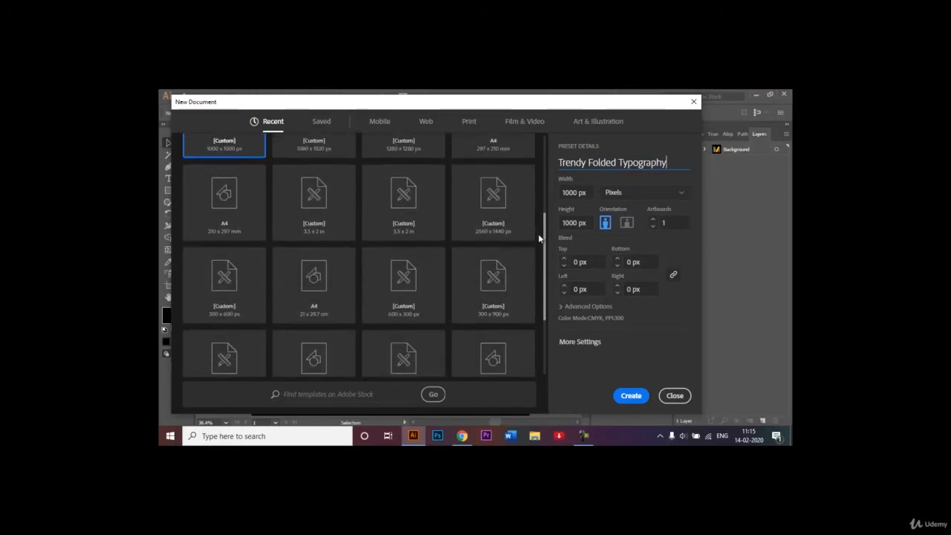
pyautogui.scroll(3)
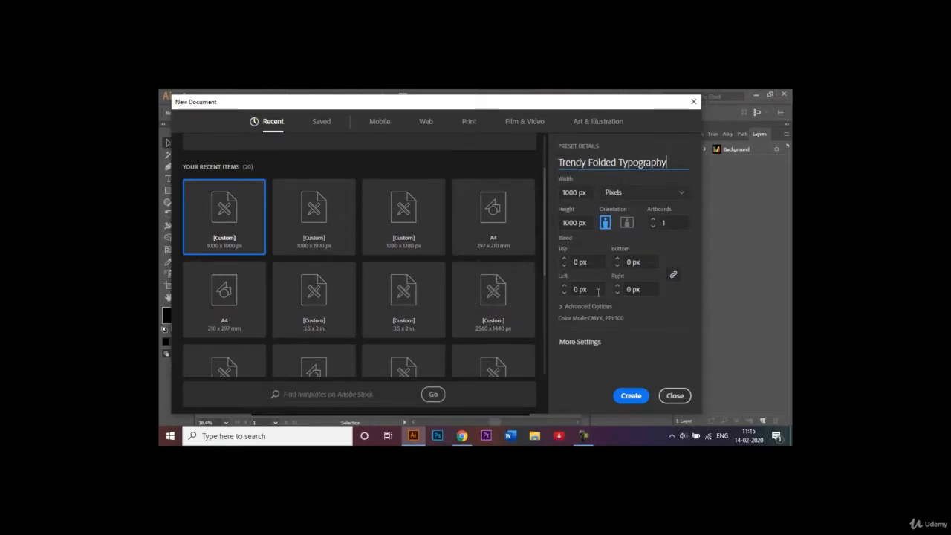
pyautogui.moveTo(630, 396)
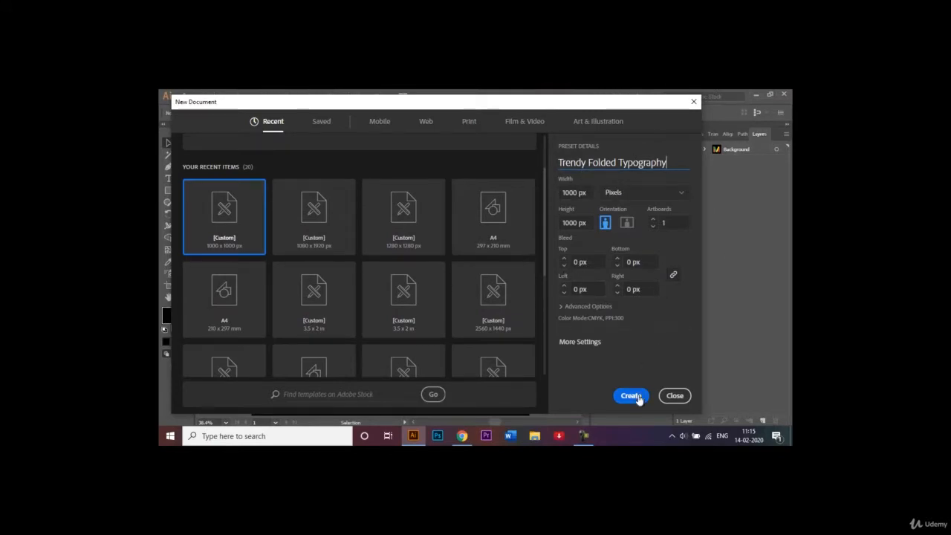
# - Create the blank document, briefly checking the Untitled-1 reference M
pyautogui.click(631, 395)
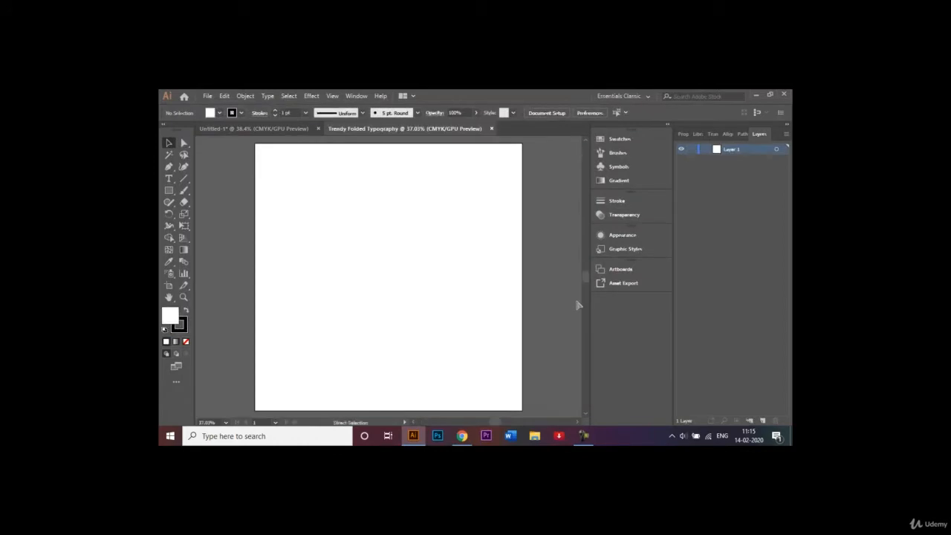
pyautogui.click(253, 128)
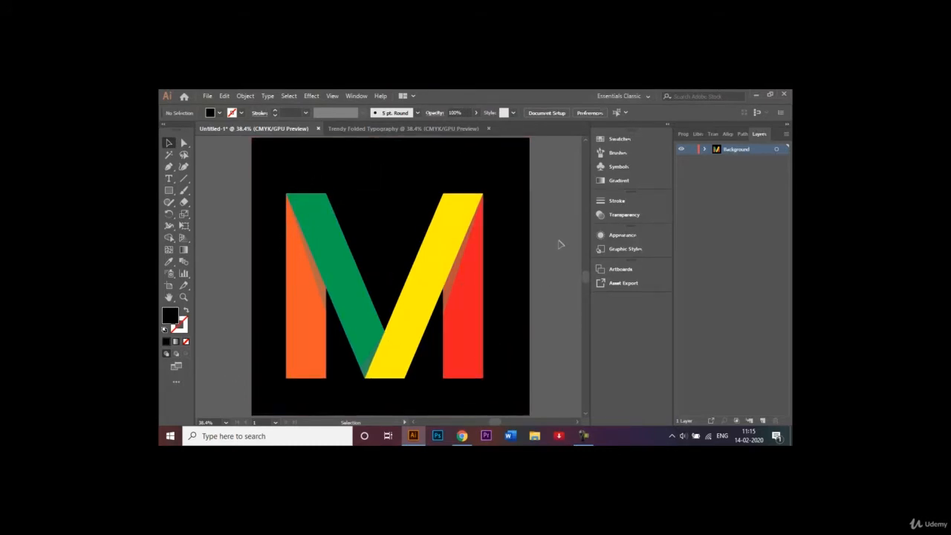
pyautogui.click(404, 129)
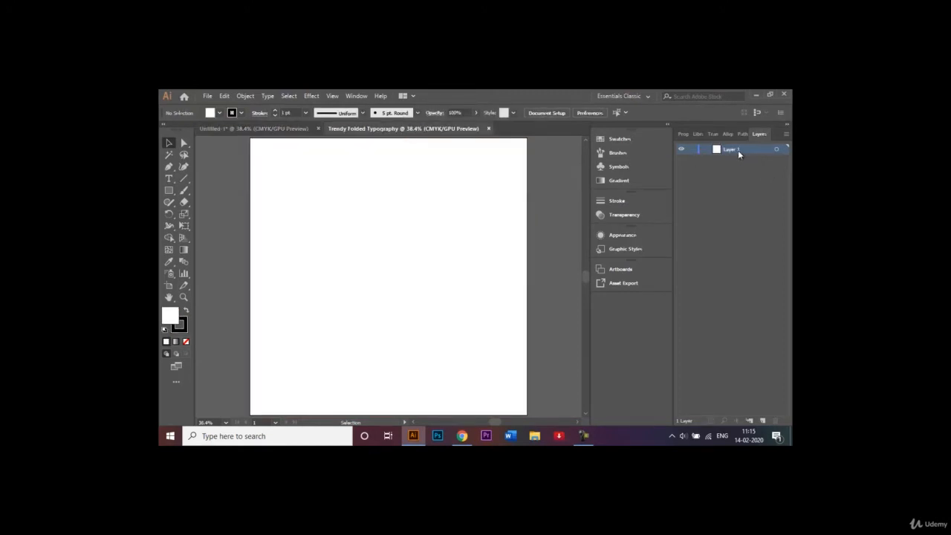
# - Rename Layer 1 to 'Background'
pyautogui.doubleClick(732, 148)
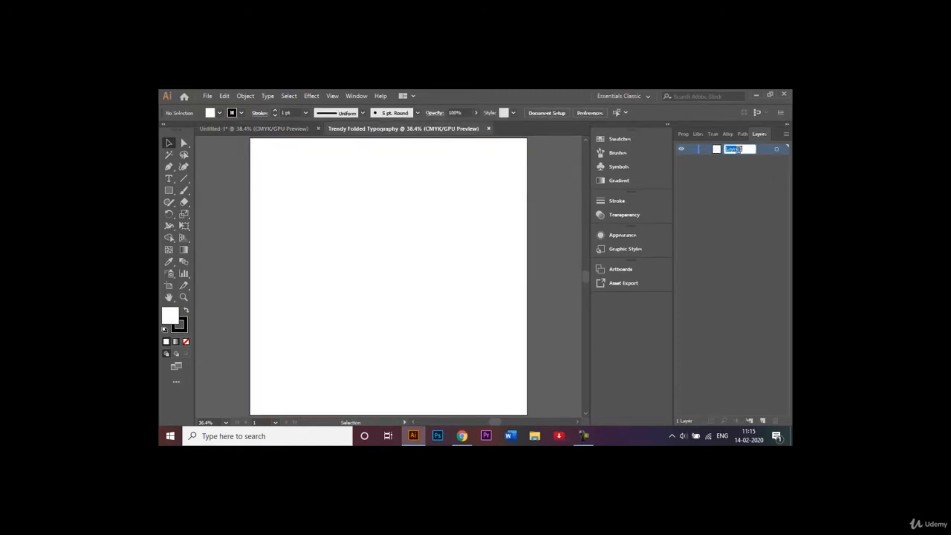
pyautogui.click(739, 149)
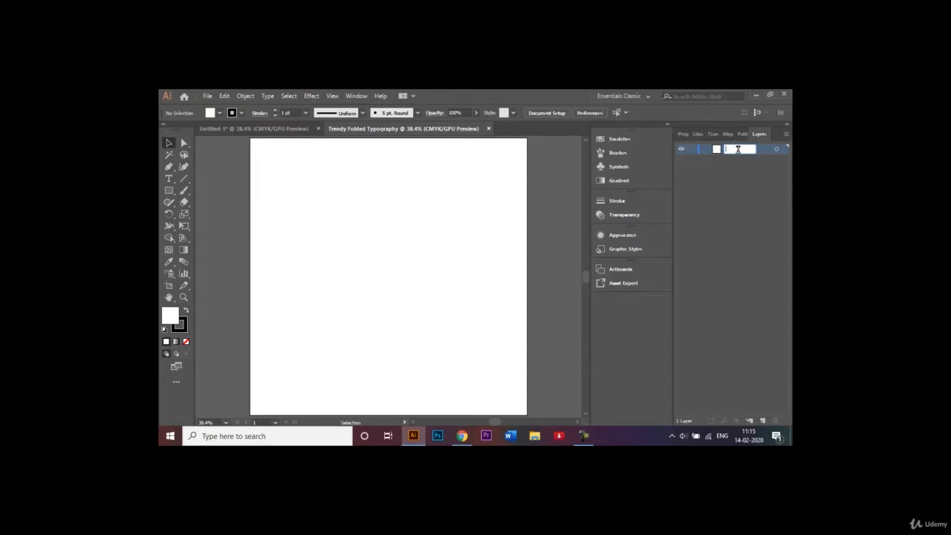
pyautogui.write('Background')
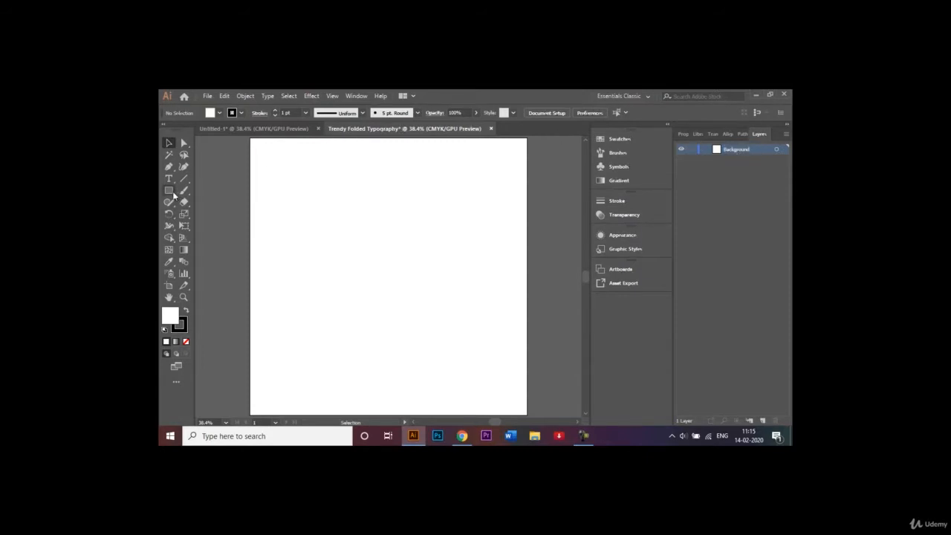
# - Add a 1000 × 1000 px black square over the artboard and lock the Background layer
pyautogui.click(168, 190)
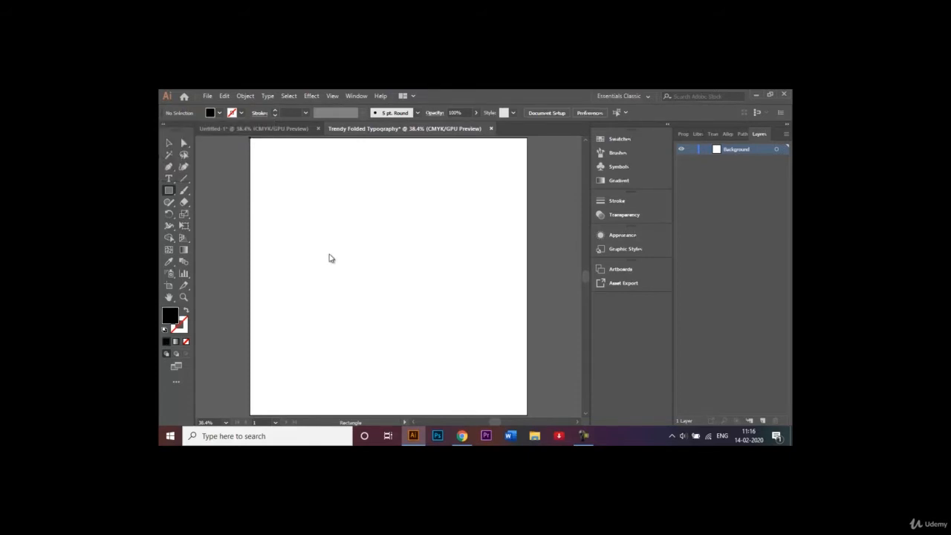
pyautogui.click(330, 258)
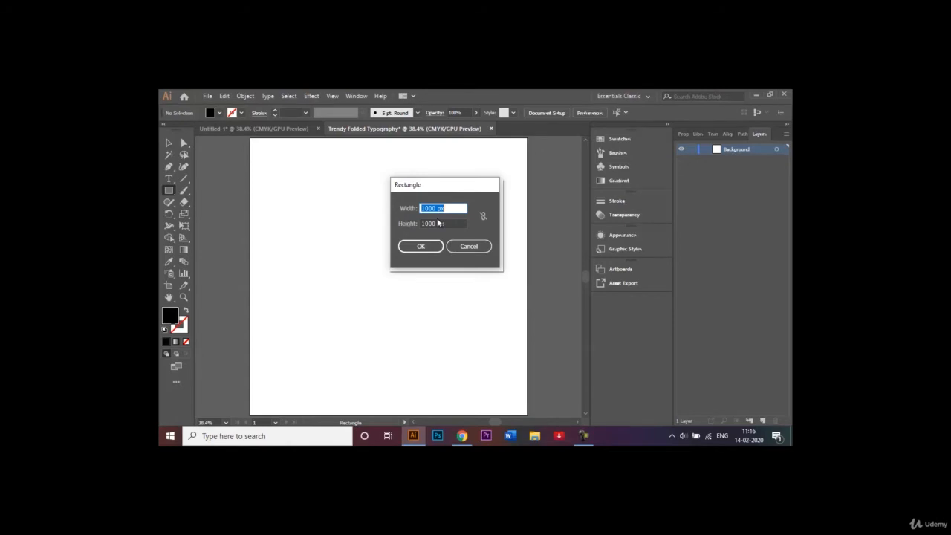
pyautogui.click(420, 246)
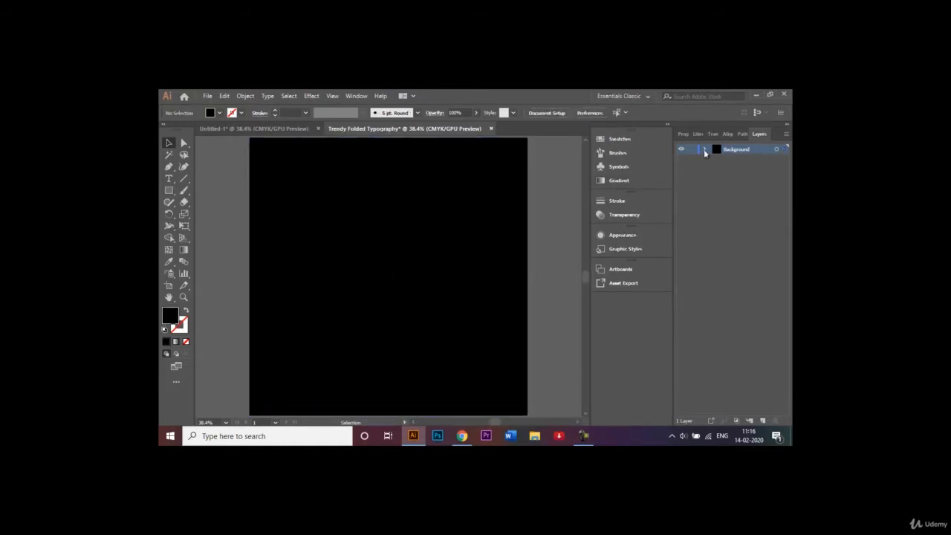
pyautogui.click(691, 149)
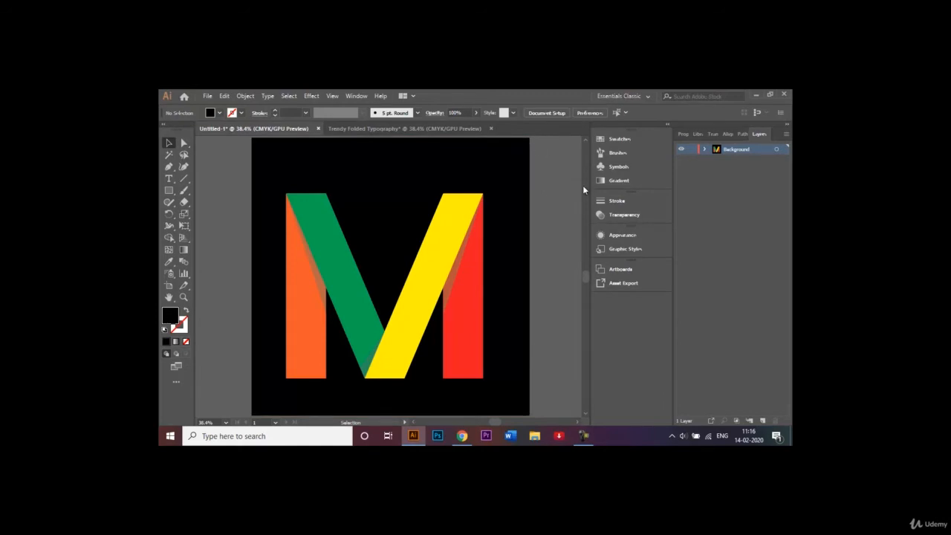
# - Create a second layer above Background and rename it 'Typography'
pyautogui.click(405, 128)
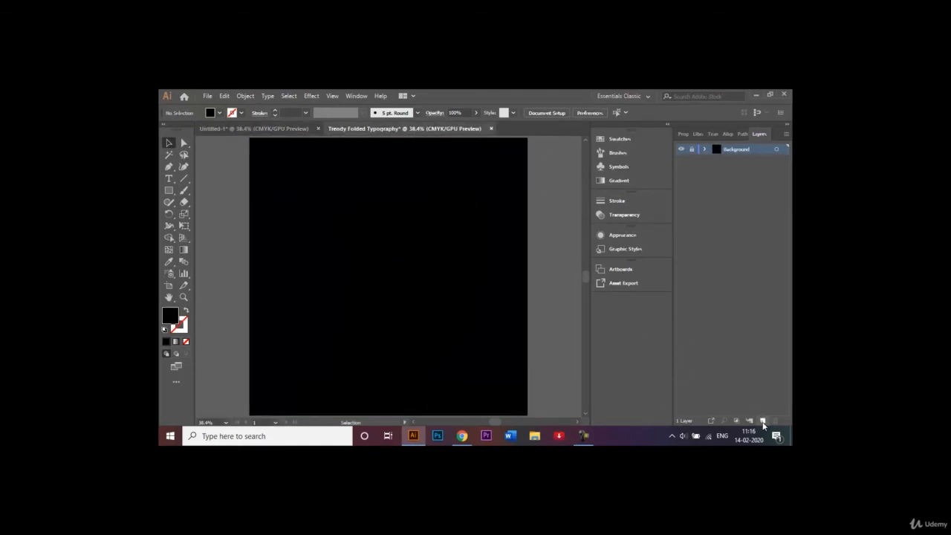
pyautogui.click(762, 422)
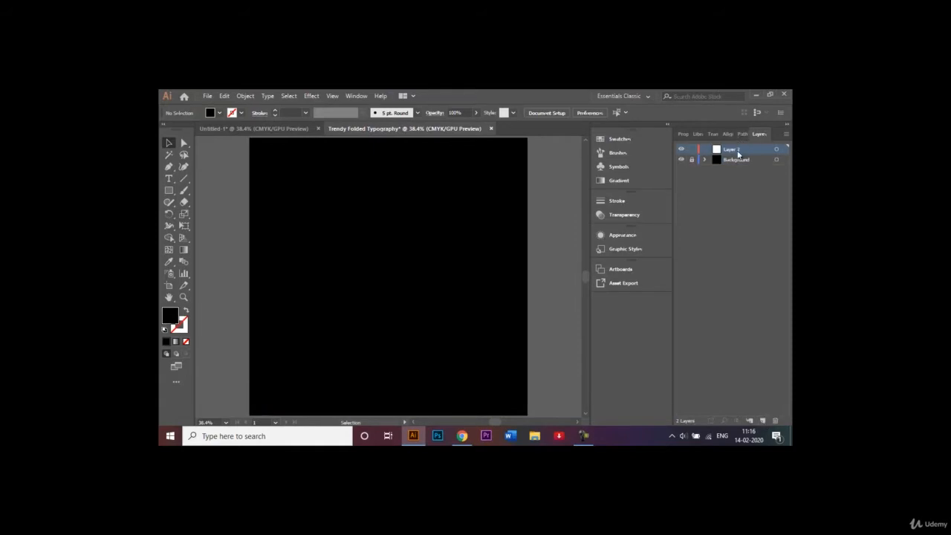
pyautogui.doubleClick(735, 149)
pyautogui.write('Typography')
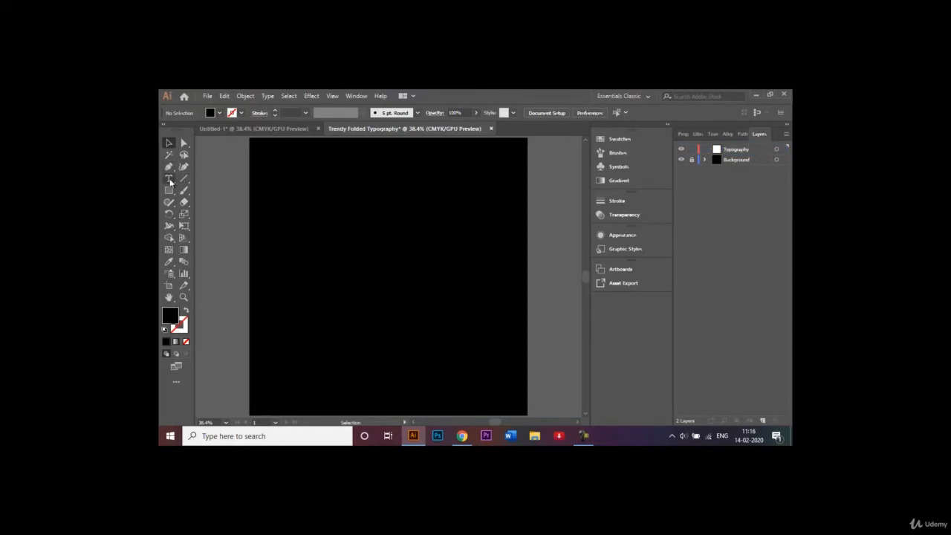
pyautogui.moveTo(168, 191)
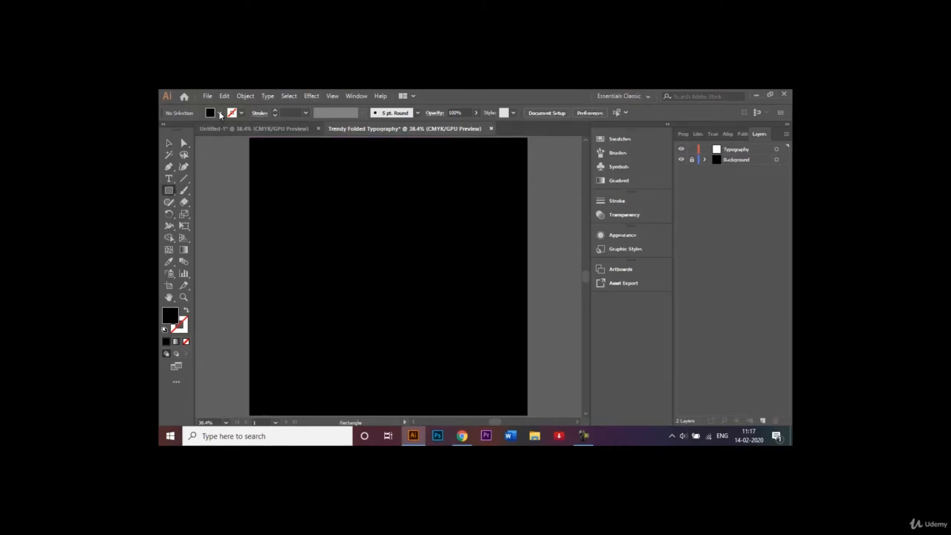
# - Set the fill to white and drag a tall narrow rectangle on the artboard's left
pyautogui.click(220, 113)
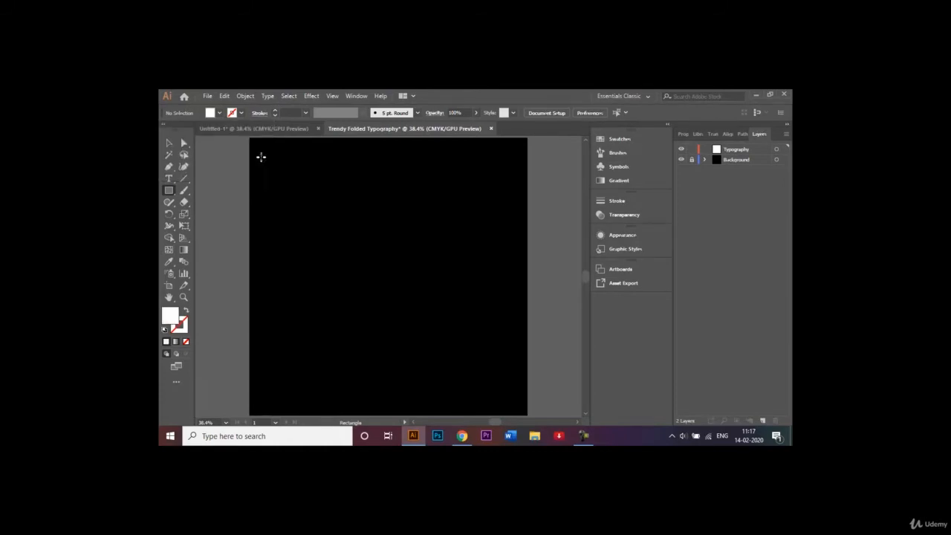
pyautogui.click(211, 112)
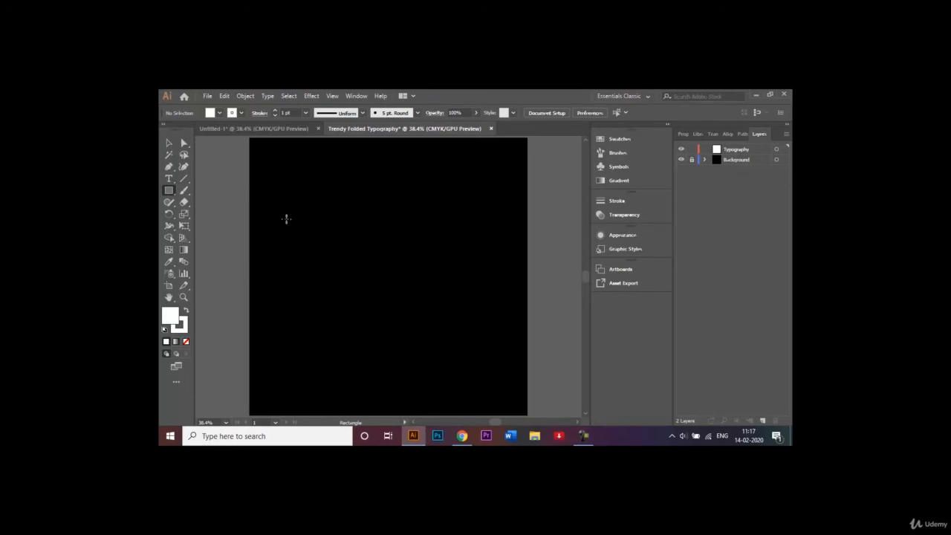
pyautogui.moveTo(288, 218); pyautogui.dragTo(304, 354)
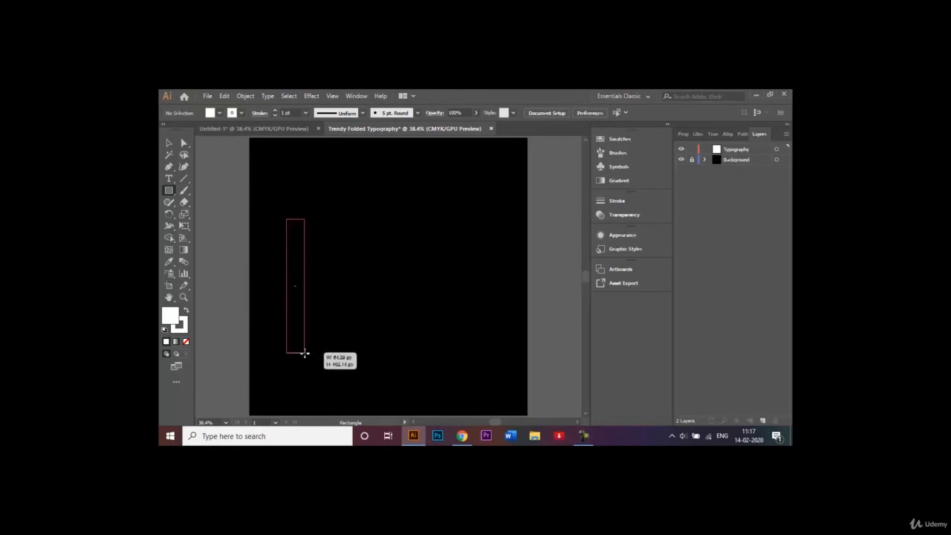
pyautogui.moveTo(305, 353); pyautogui.dragTo(316, 364)
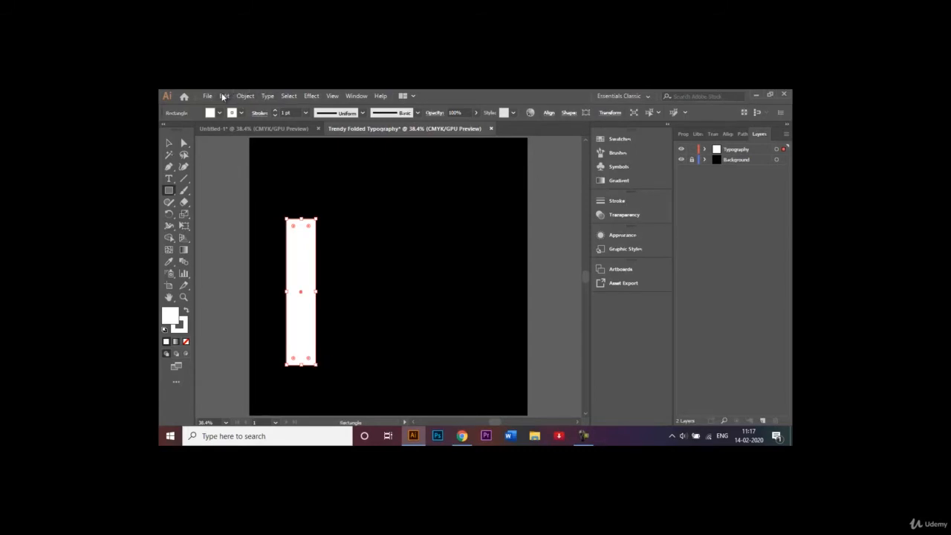
# - Paste a copy in front of the white bar and drag its bottom-left anchor into a diagonal
pyautogui.click(224, 95)
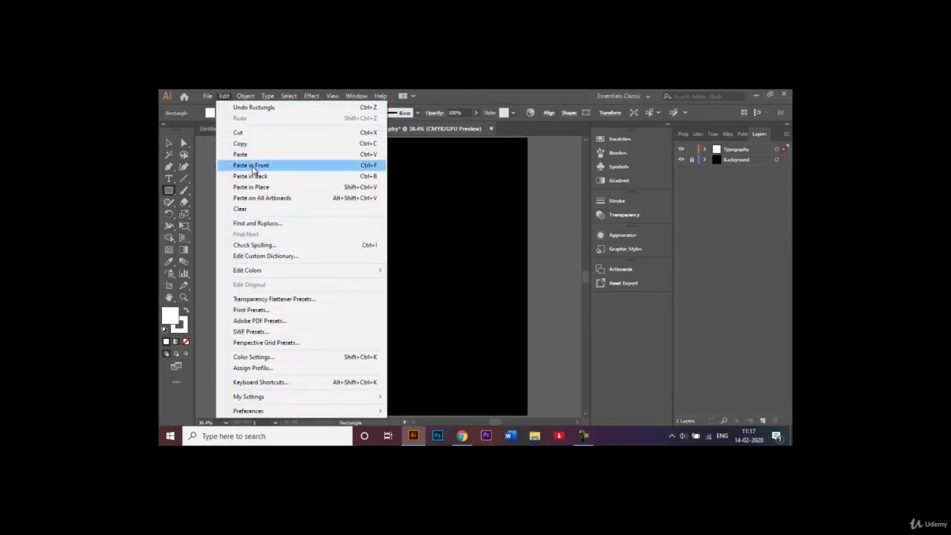
pyautogui.click(251, 165)
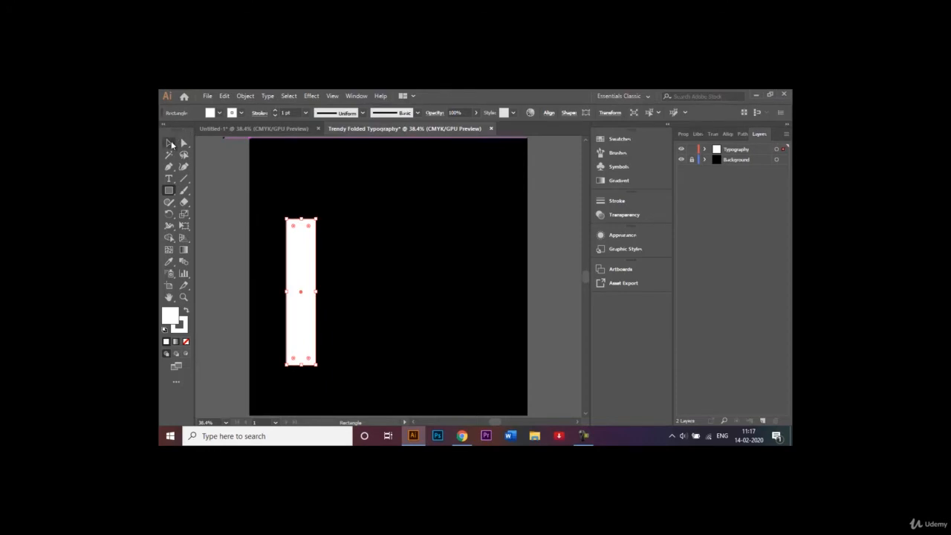
pyautogui.moveTo(184, 144)
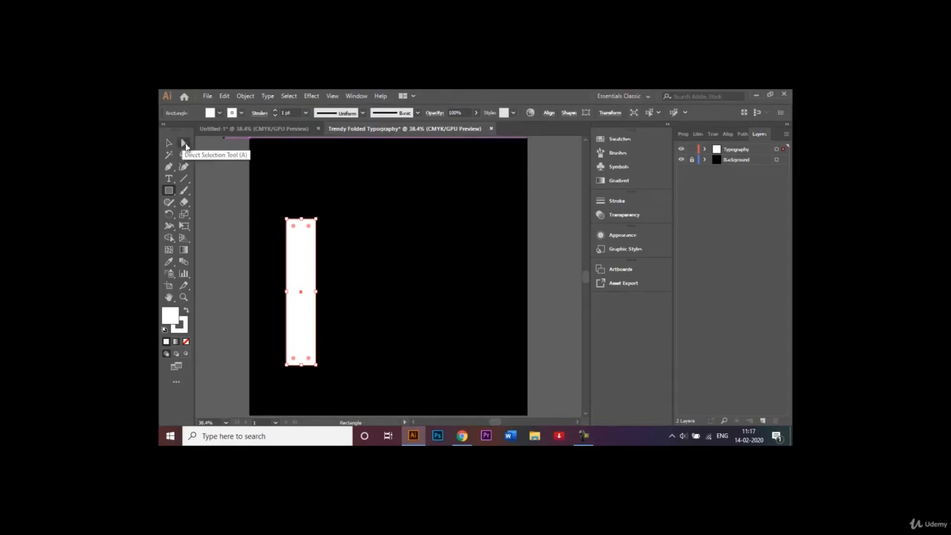
pyautogui.click(184, 144)
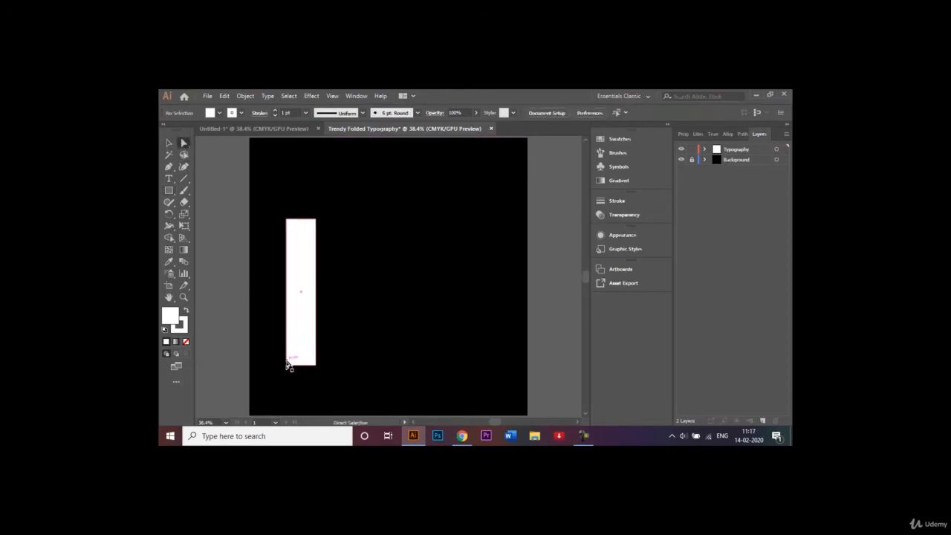
pyautogui.click(292, 364)
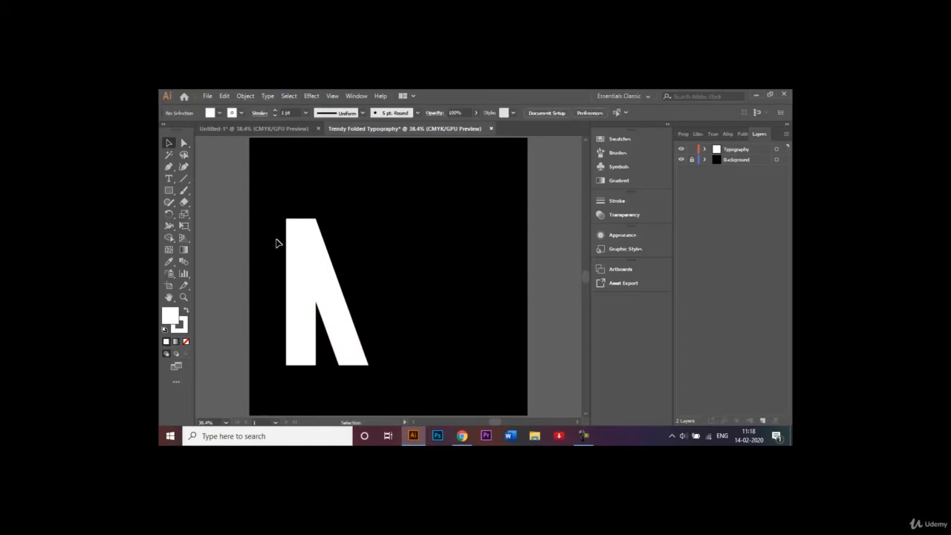
pyautogui.click(327, 293)
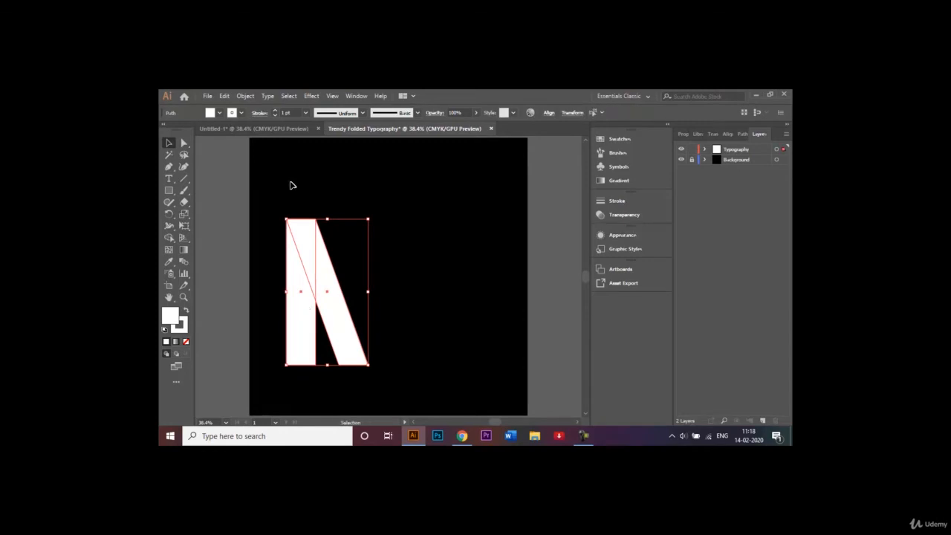
pyautogui.moveTo(383, 243)
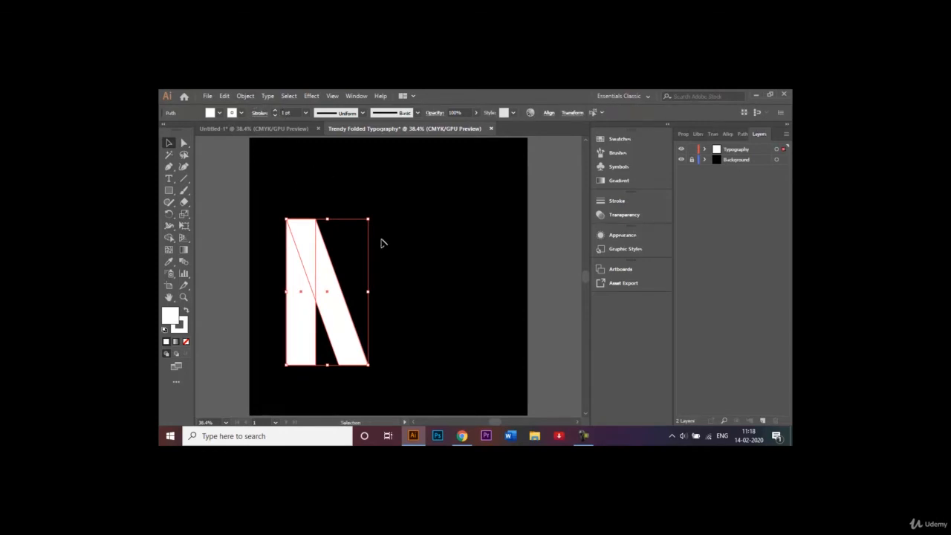
pyautogui.moveTo(408, 306)
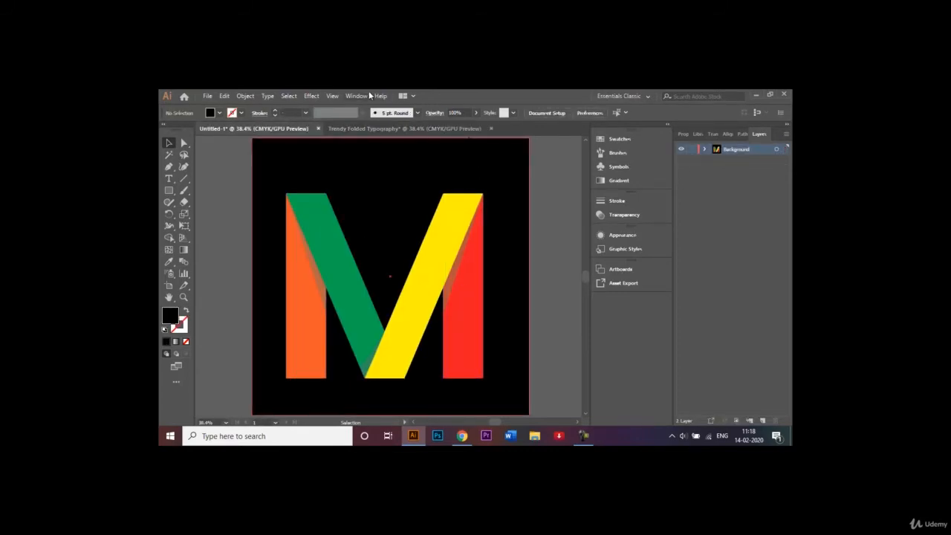
pyautogui.click(404, 127)
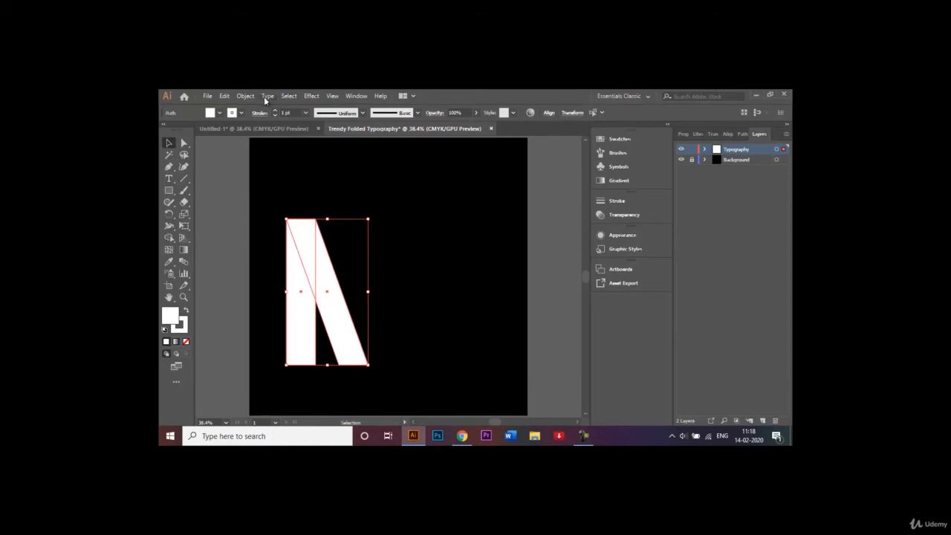
# - Reflect a vertical copy of both white strips and move it to the right side
pyautogui.click(246, 95)
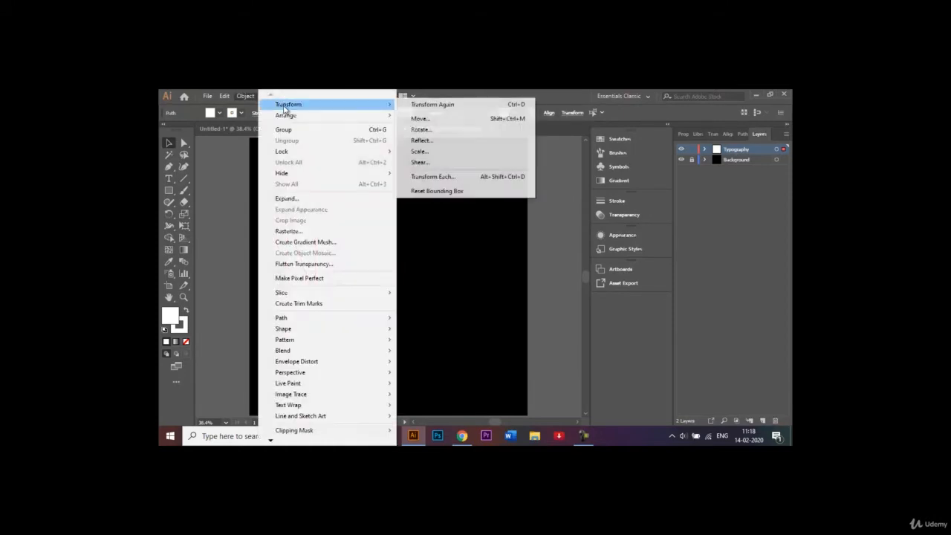
pyautogui.click(422, 140)
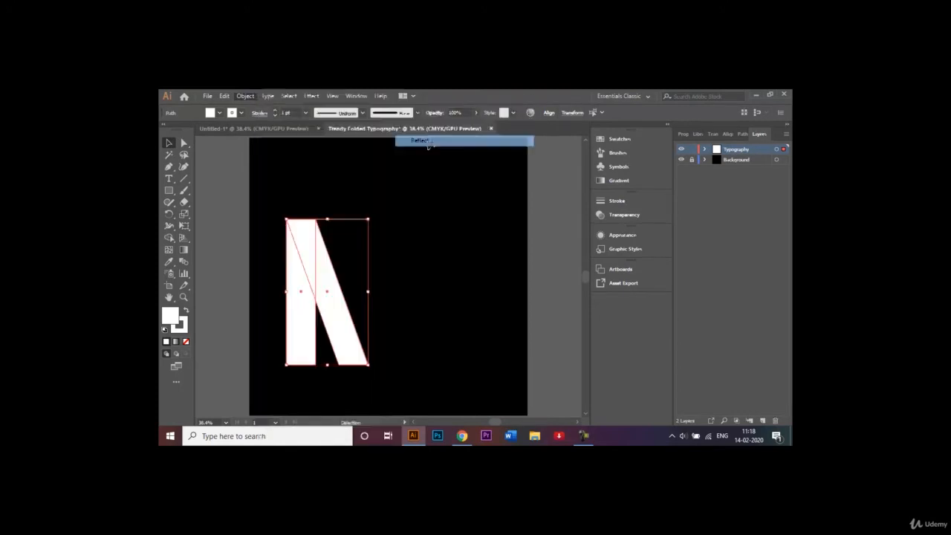
pyautogui.click(419, 140)
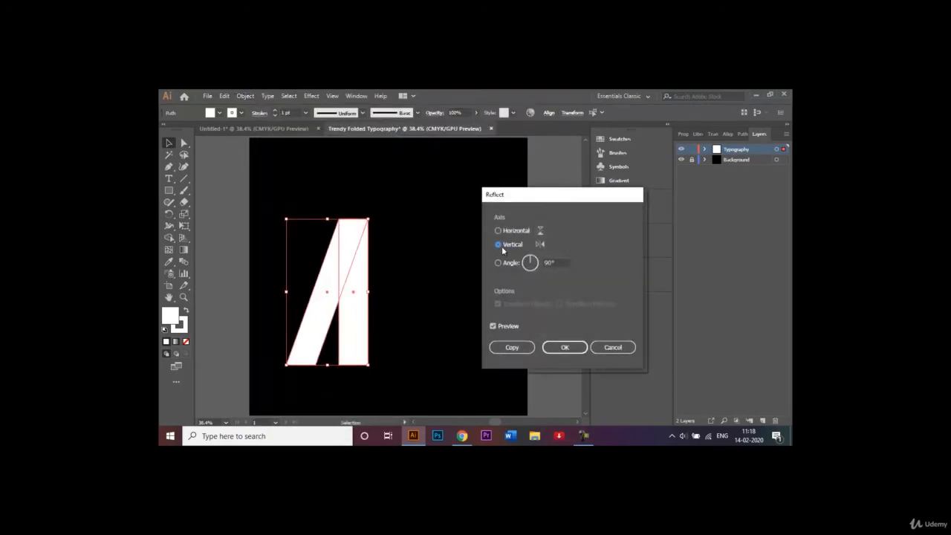
pyautogui.moveTo(490, 275)
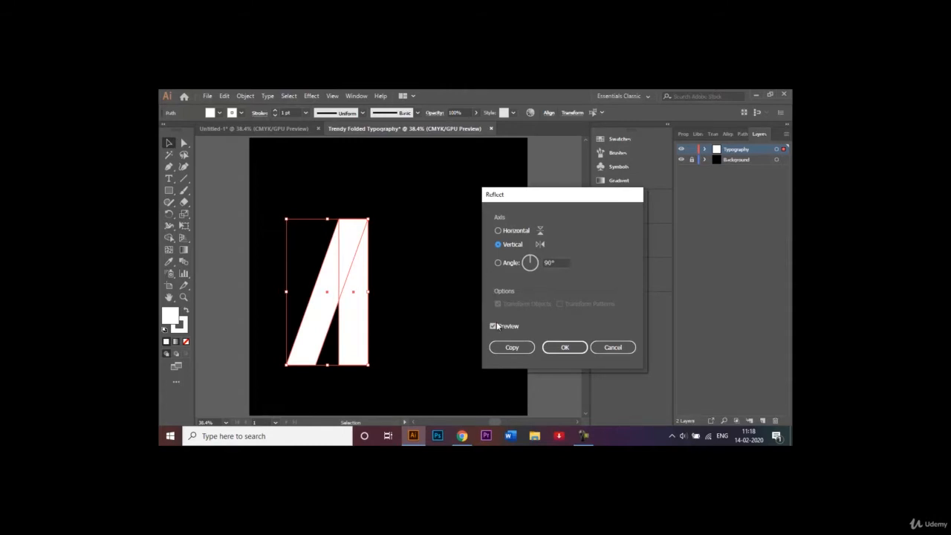
pyautogui.moveTo(448, 327)
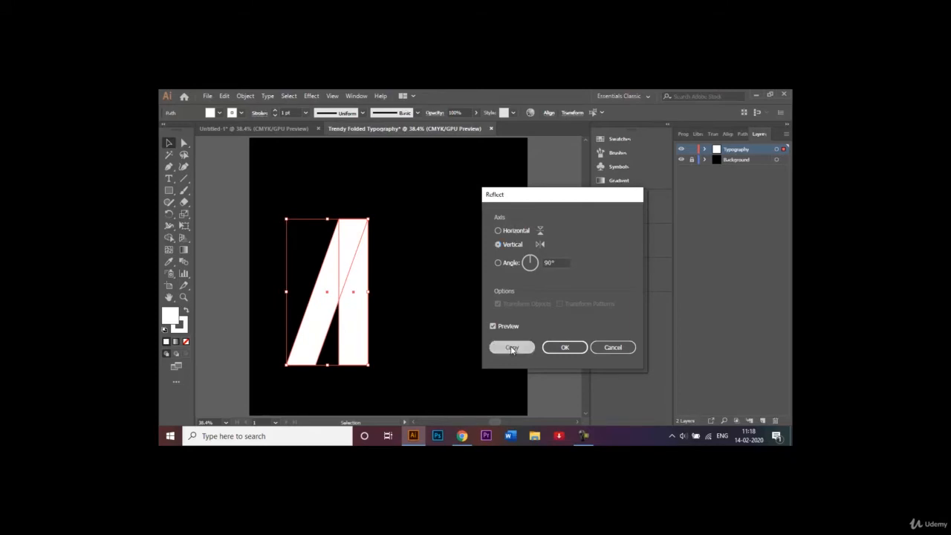
pyautogui.click(511, 347)
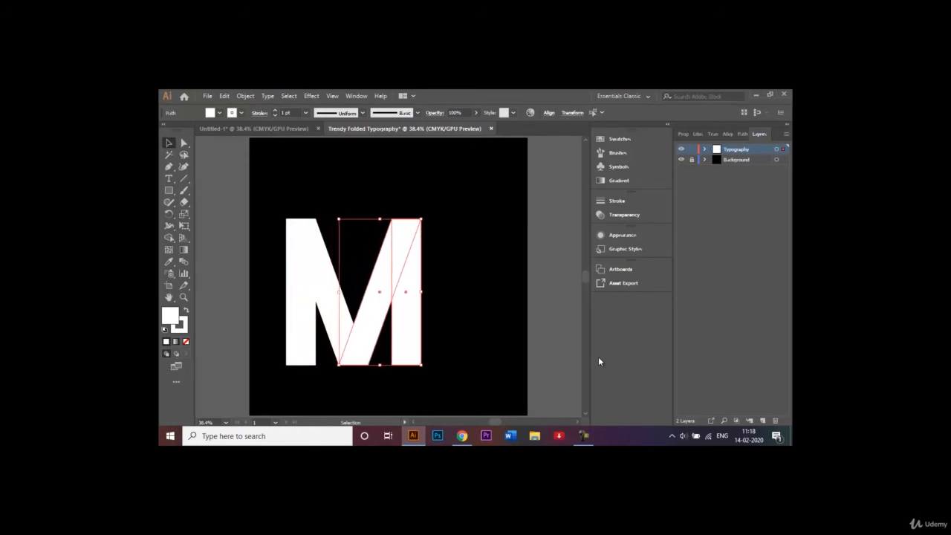
pyautogui.moveTo(561, 332)
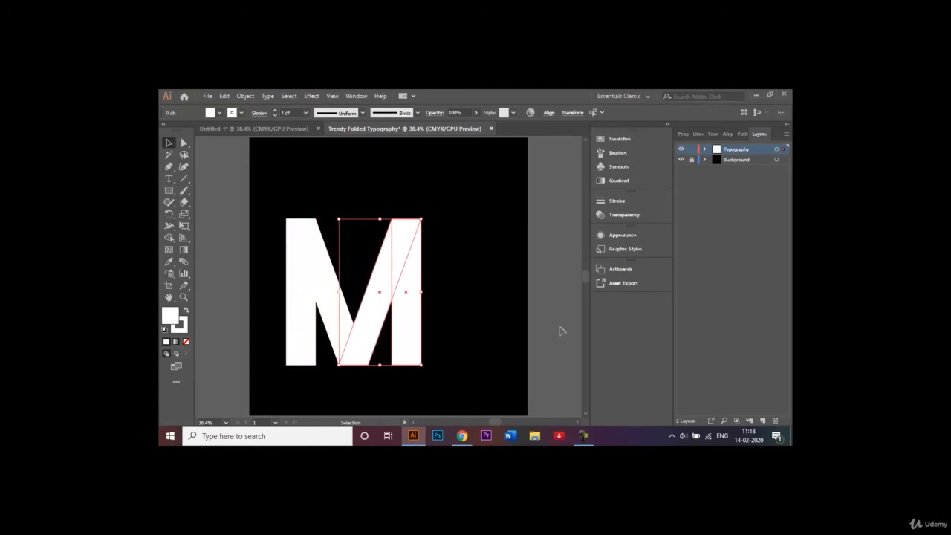
pyautogui.click(539, 325)
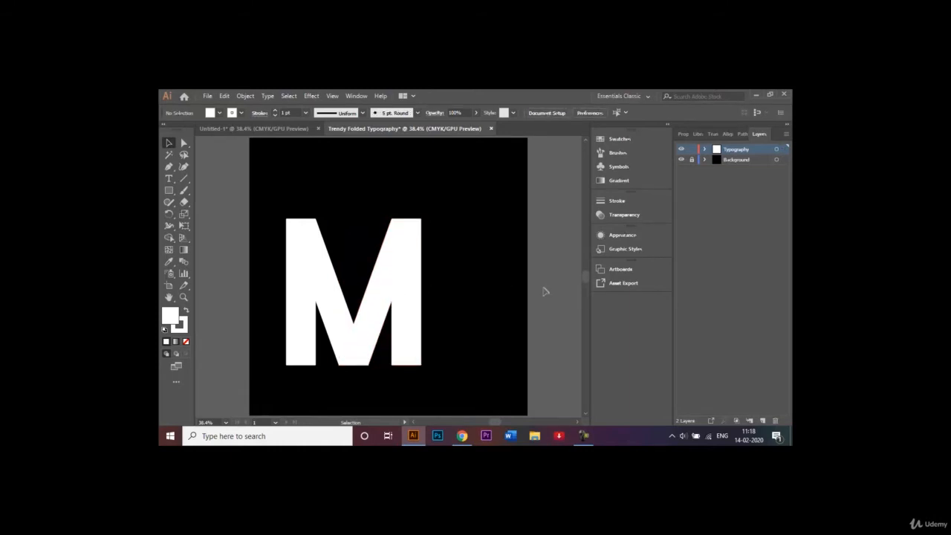
# - Colour the M's strips red, yellow, orange and green, and set their stroke to None
pyautogui.moveTo(293, 223); pyautogui.dragTo(364, 364)
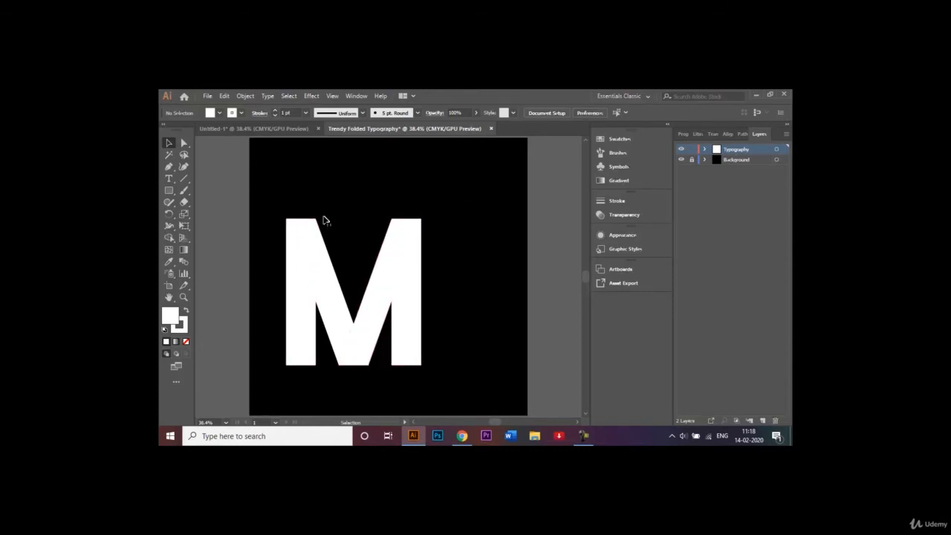
pyautogui.moveTo(448, 278)
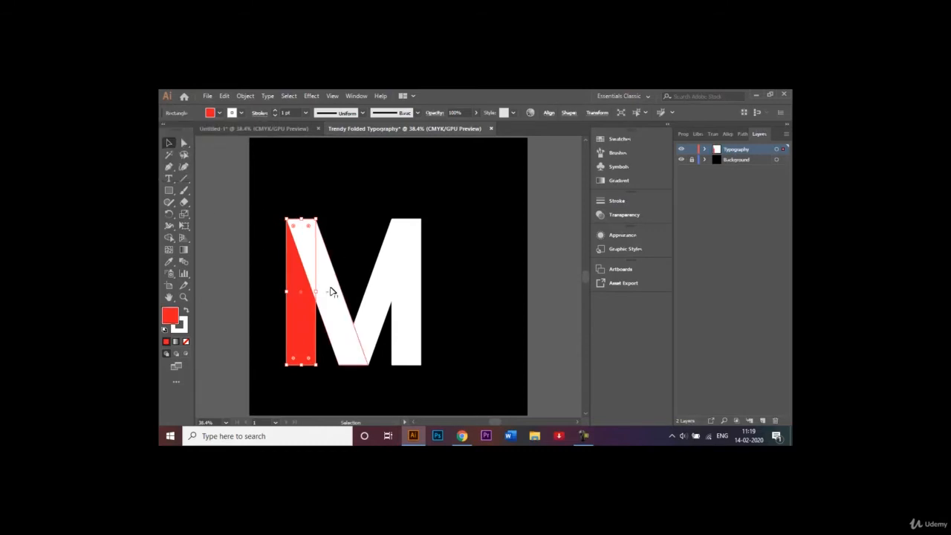
pyautogui.click(212, 112)
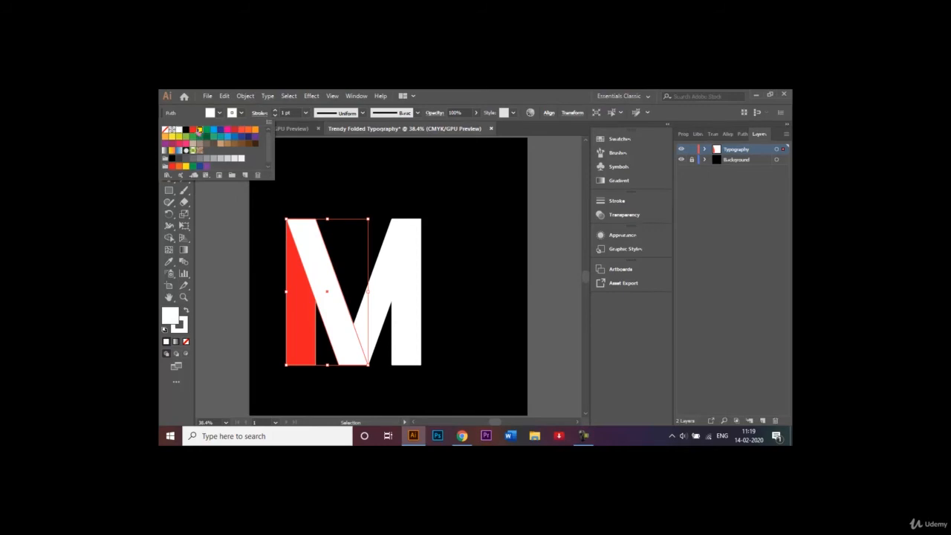
pyautogui.click(200, 129)
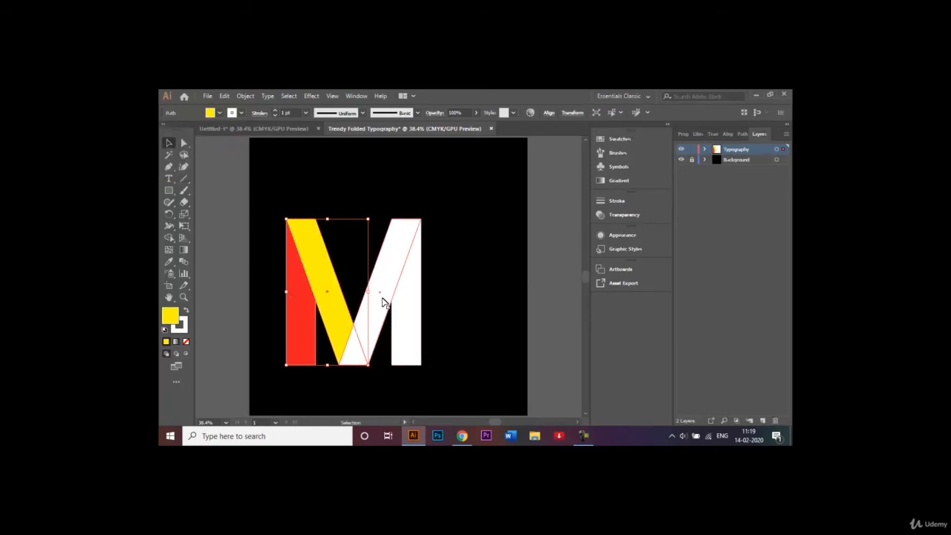
pyautogui.click(218, 112)
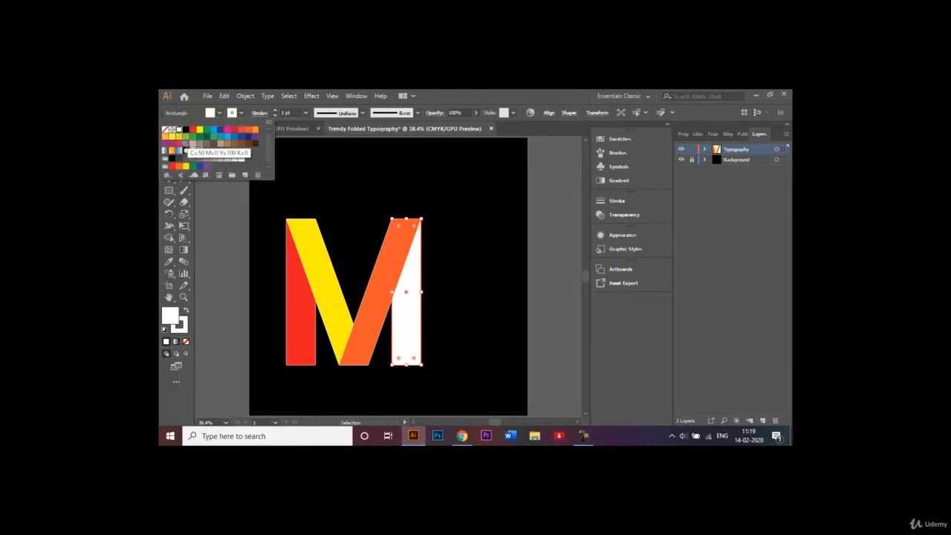
pyautogui.click(215, 134)
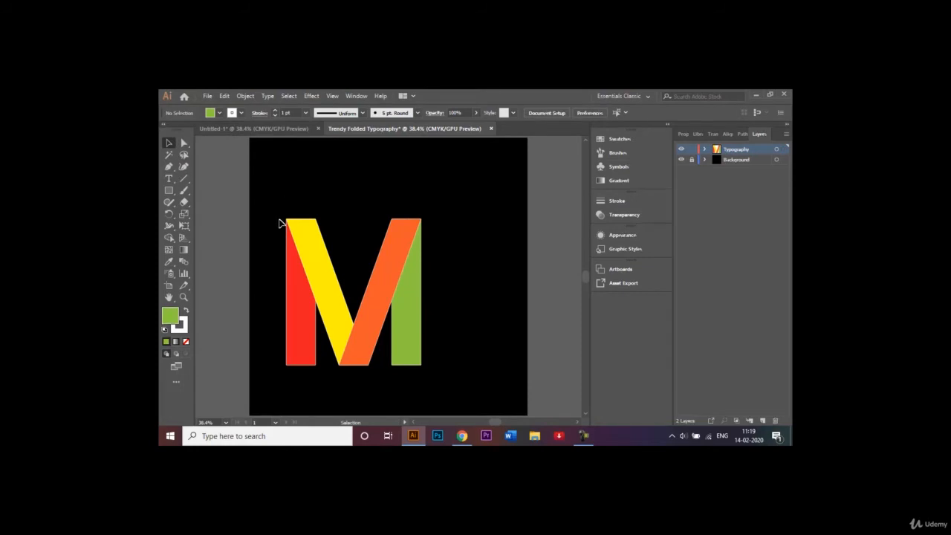
pyautogui.moveTo(275, 205)
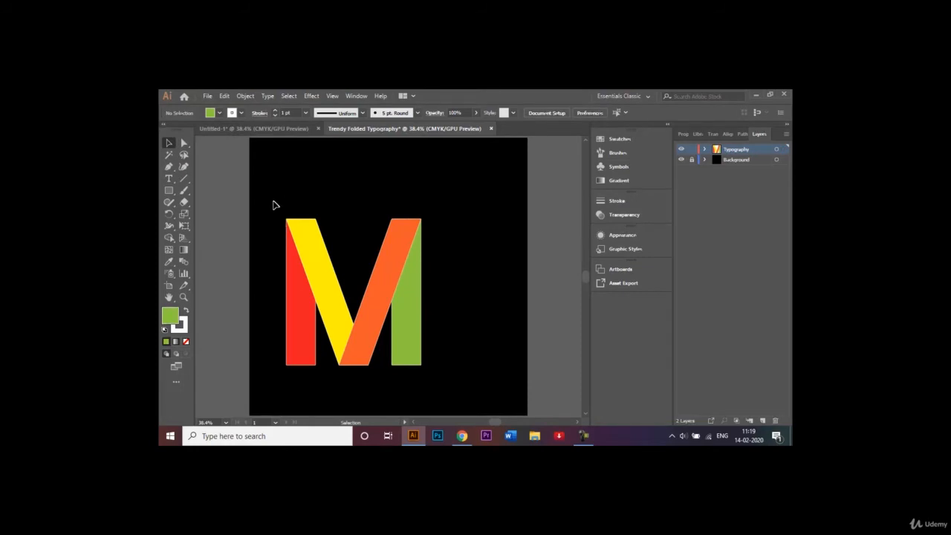
pyautogui.moveTo(275, 206); pyautogui.dragTo(442, 391)
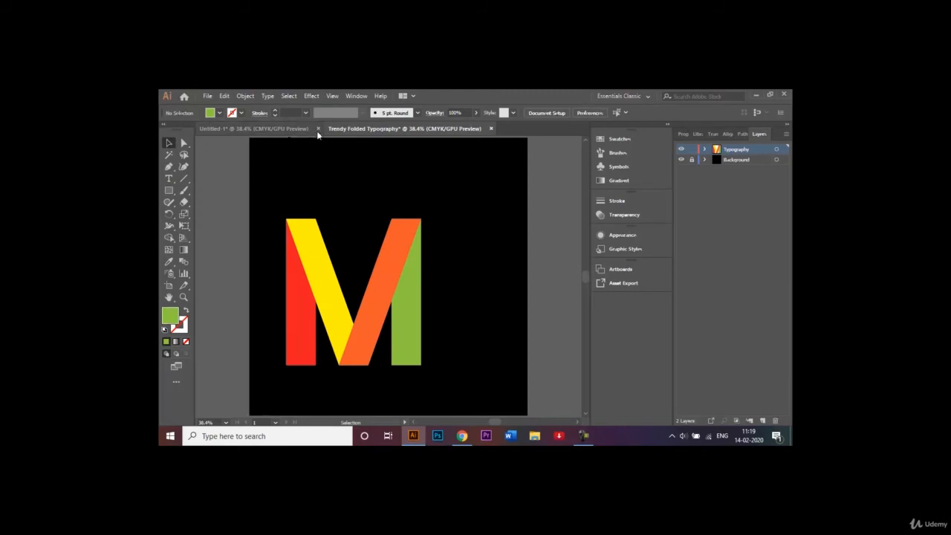
# - Check the reference M, then pen-draw a shadow triangle on the red strip by the yellow edge
pyautogui.click(252, 129)
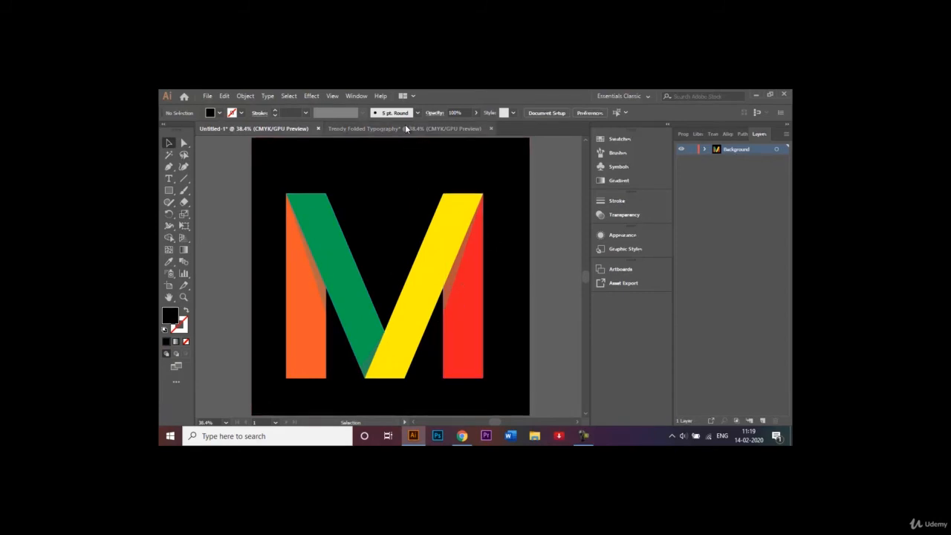
pyautogui.click(403, 129)
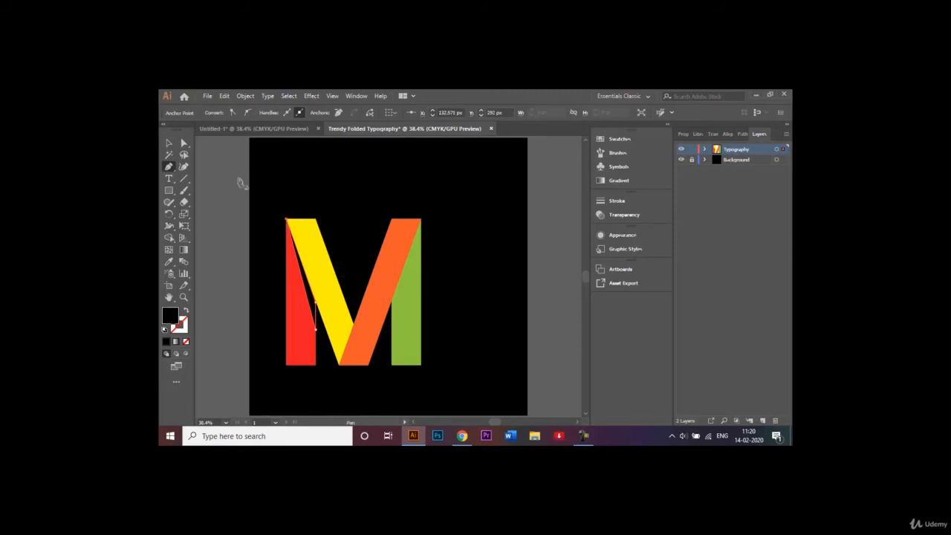
pyautogui.click(301, 289)
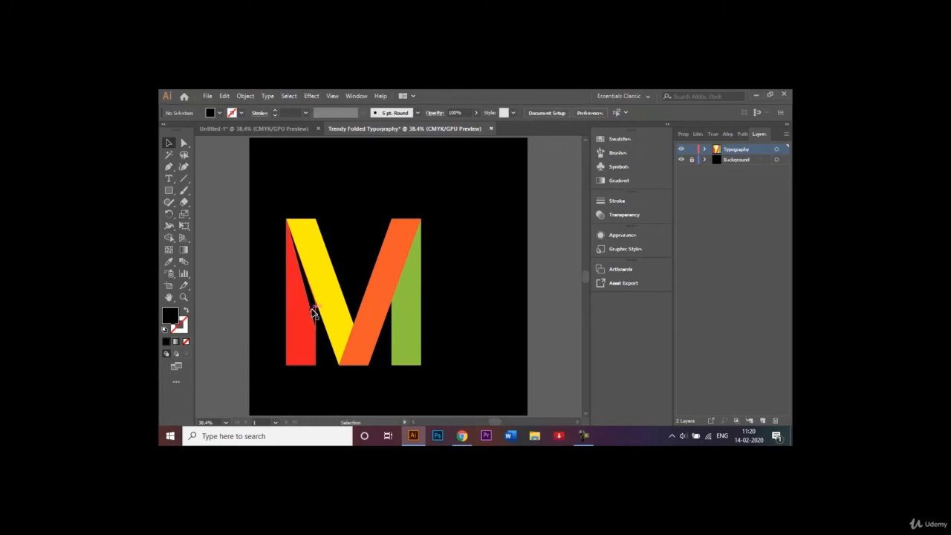
# - Make a vertically mirrored copy of the shadow triangle for the orange/green junction
pyautogui.click(297, 312)
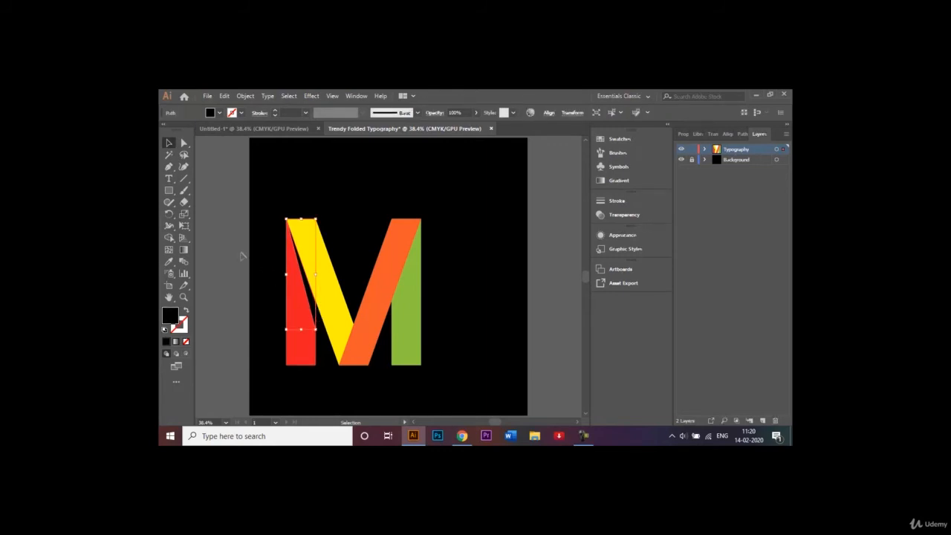
pyautogui.moveTo(364, 223)
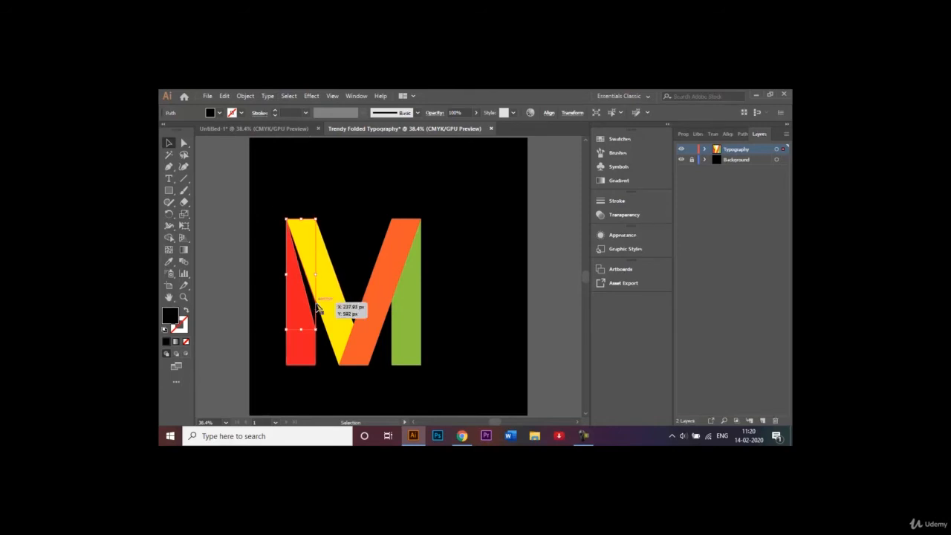
pyautogui.click(245, 96)
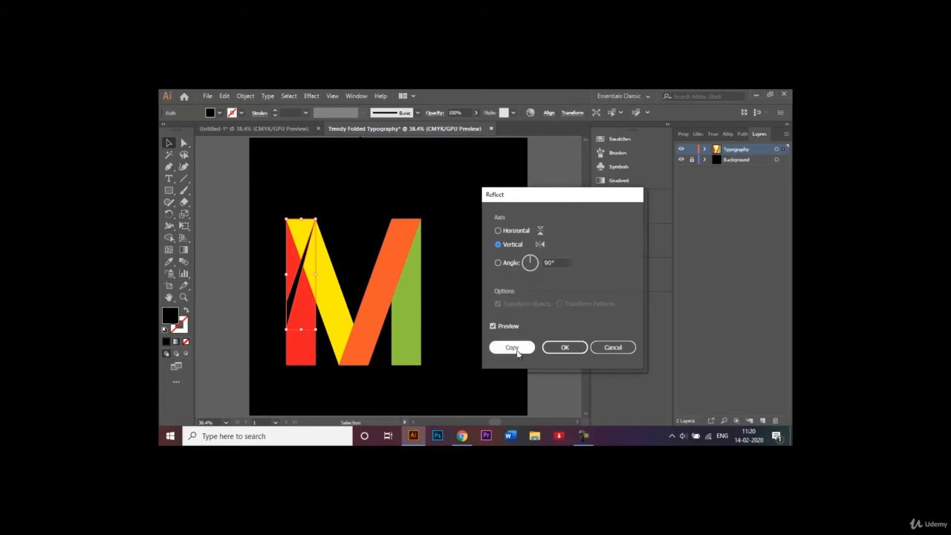
pyautogui.click(512, 347)
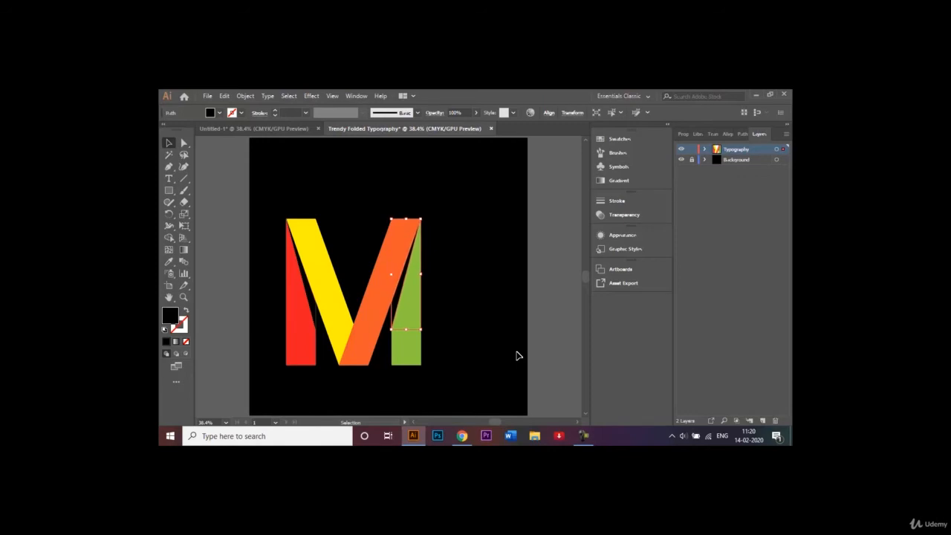
pyautogui.moveTo(544, 273)
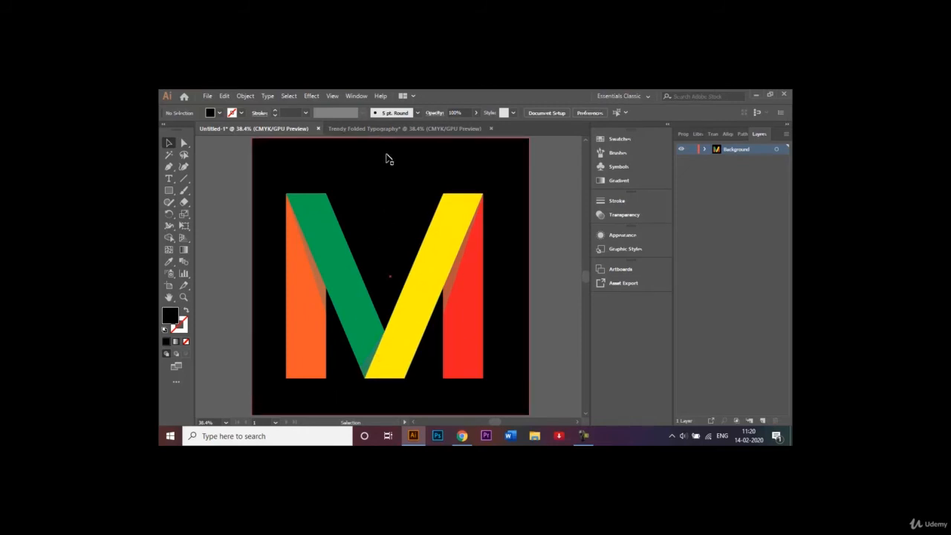
# - Return to the folded typography document and start a shadow triangle at the yellow/orange junction
pyautogui.click(403, 128)
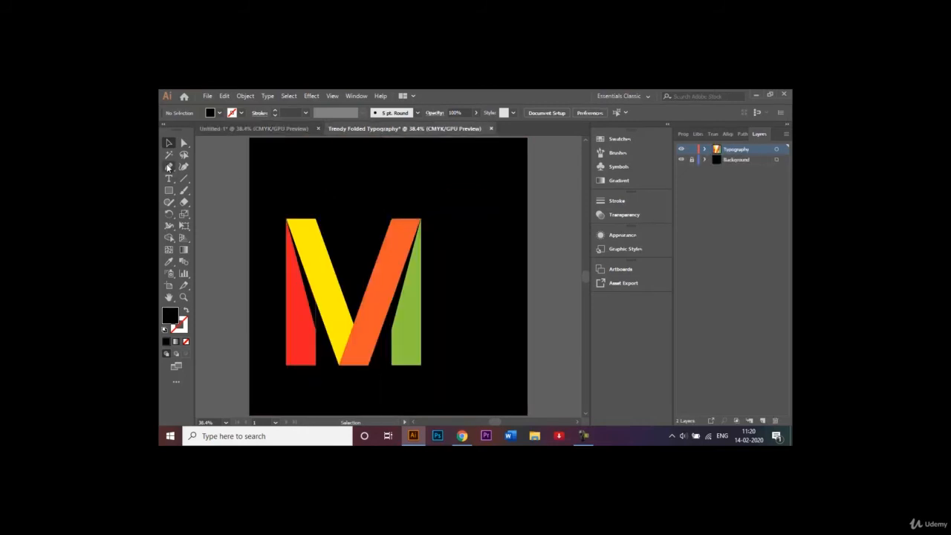
pyautogui.click(168, 166)
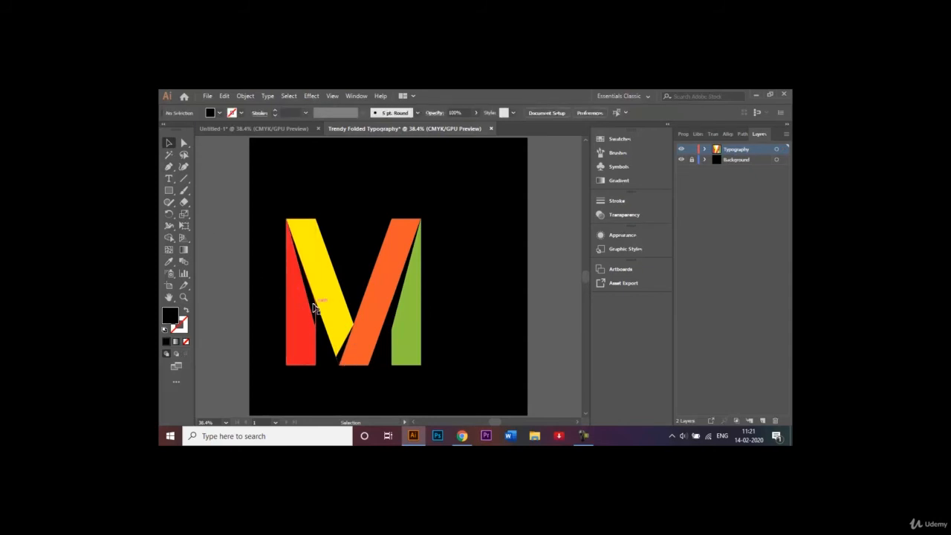
# - Set the shadow triangles' opacity to 30%
pyautogui.click(312, 297)
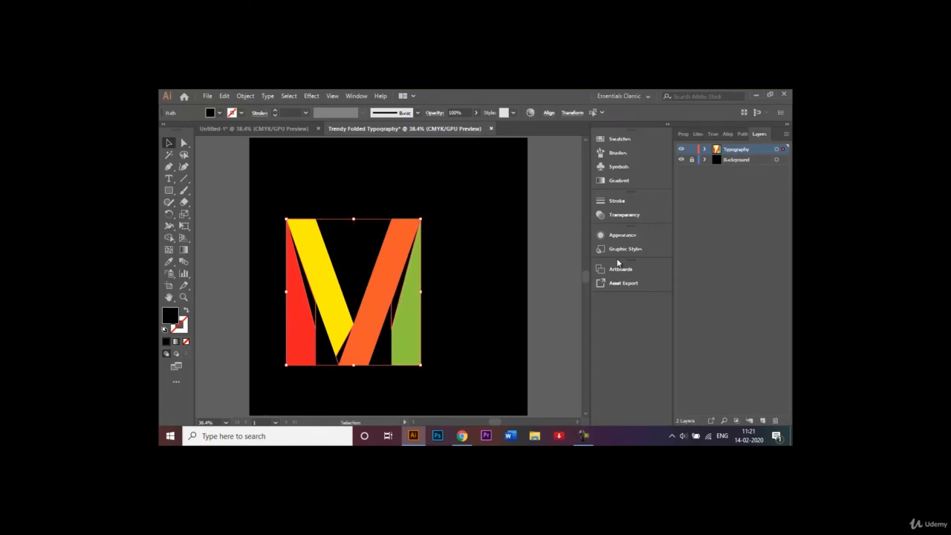
pyautogui.click(624, 215)
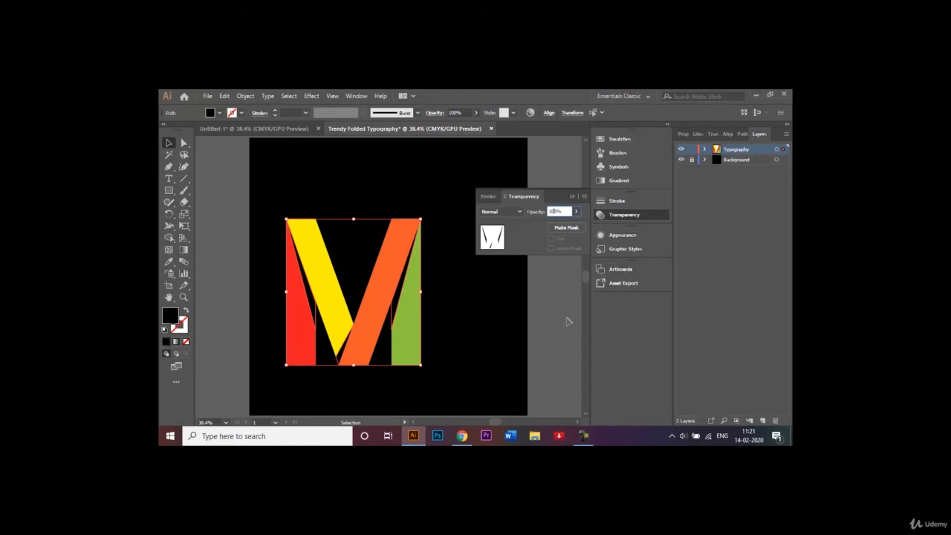
pyautogui.write('30')
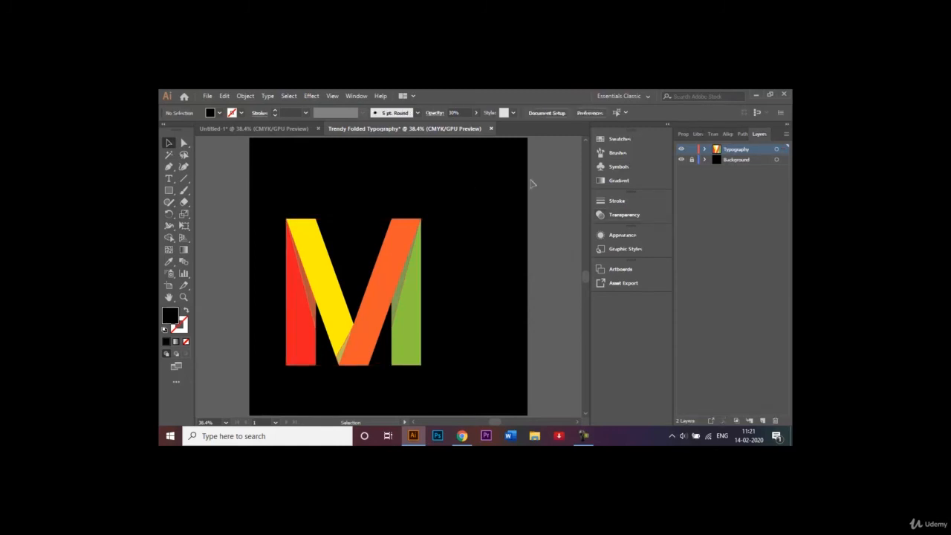
# - Scale the whole letter M up on the black artboard and deselect it
pyautogui.click(353, 289)
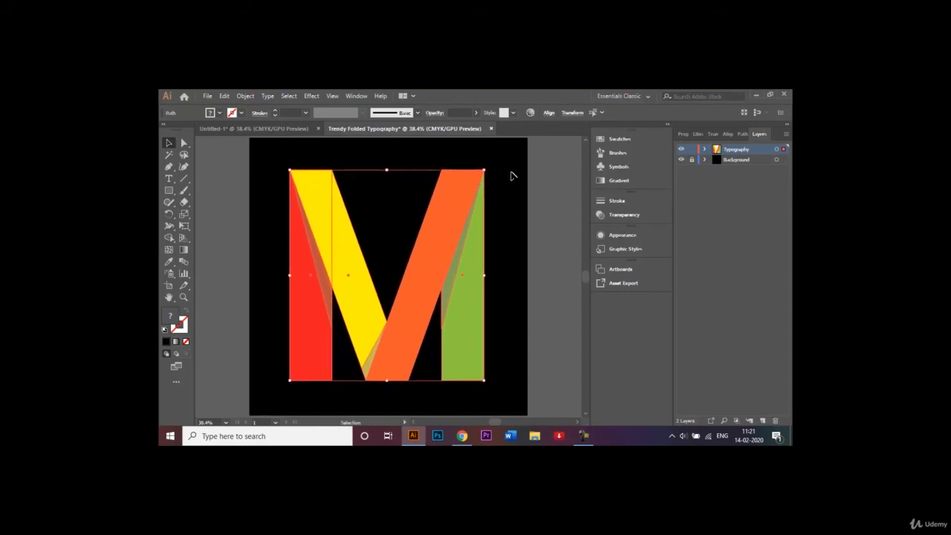
pyautogui.click(560, 180)
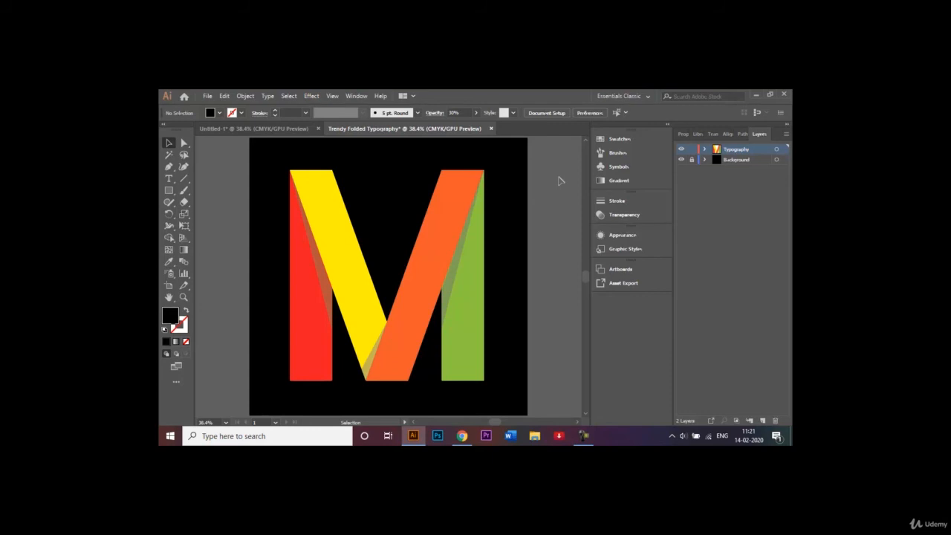
pyautogui.moveTo(221, 113)
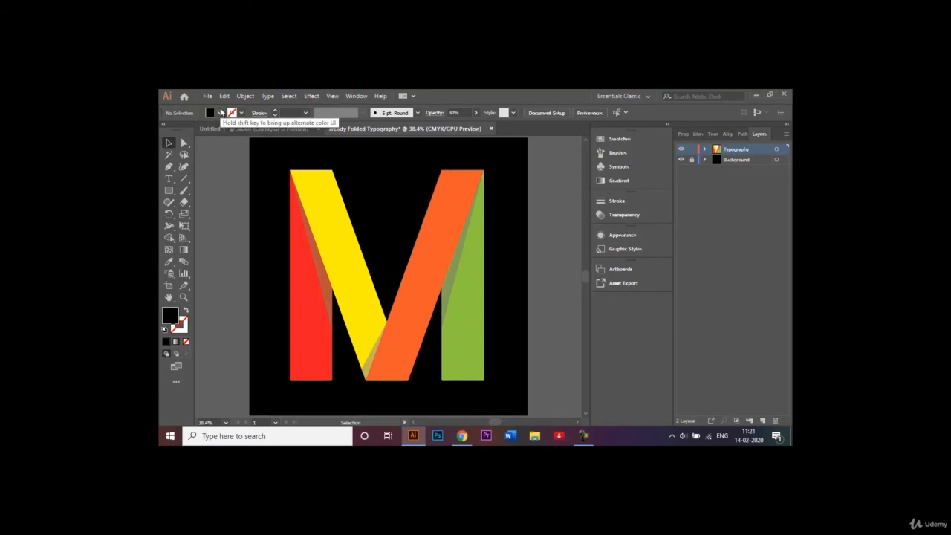
# - Save as Trendy Folded Typography.ai in Adobe Illustrator format, accepting the default options
pyautogui.click(208, 95)
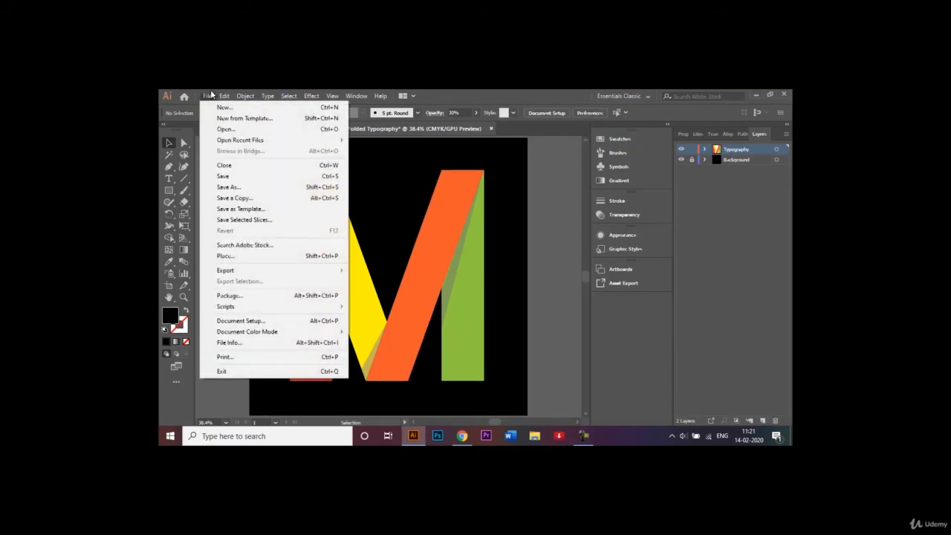
pyautogui.click(228, 186)
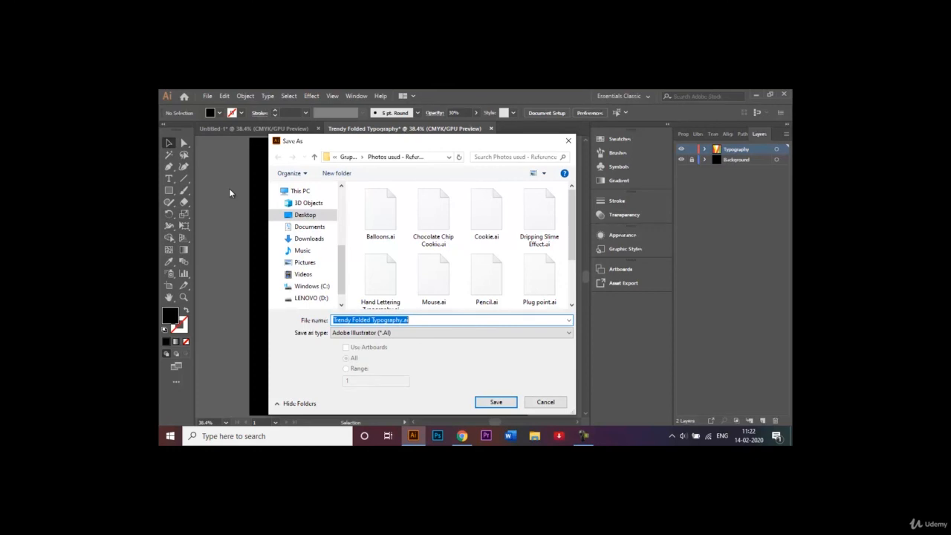
pyautogui.moveTo(495, 402)
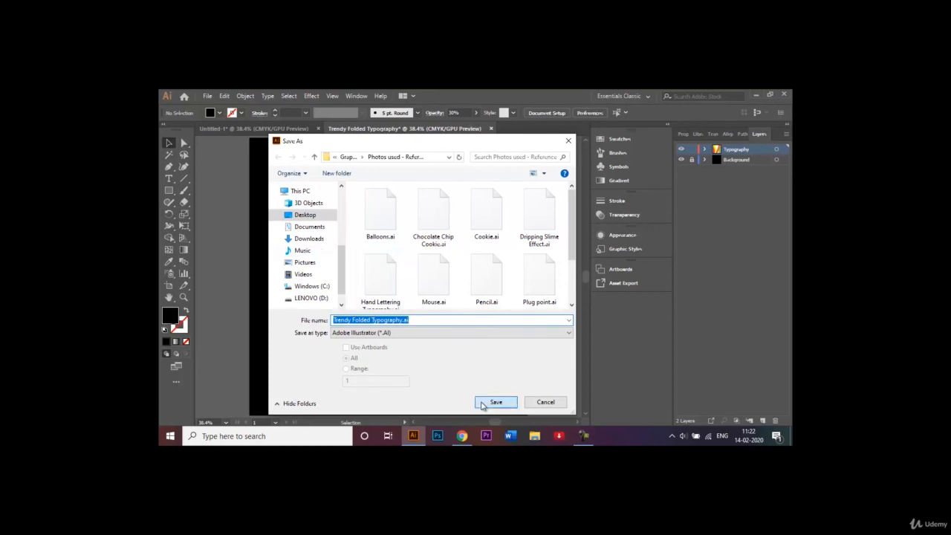
pyautogui.click(495, 402)
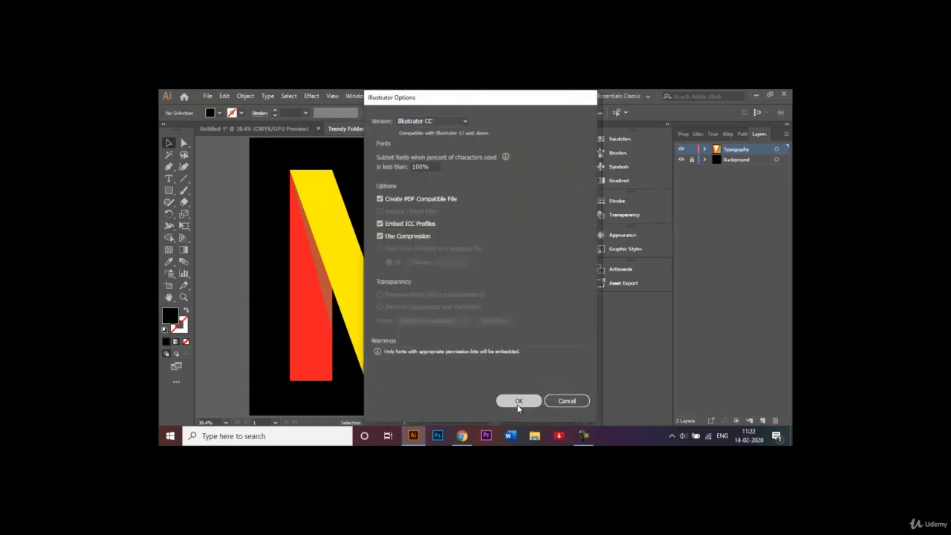
pyautogui.click(518, 400)
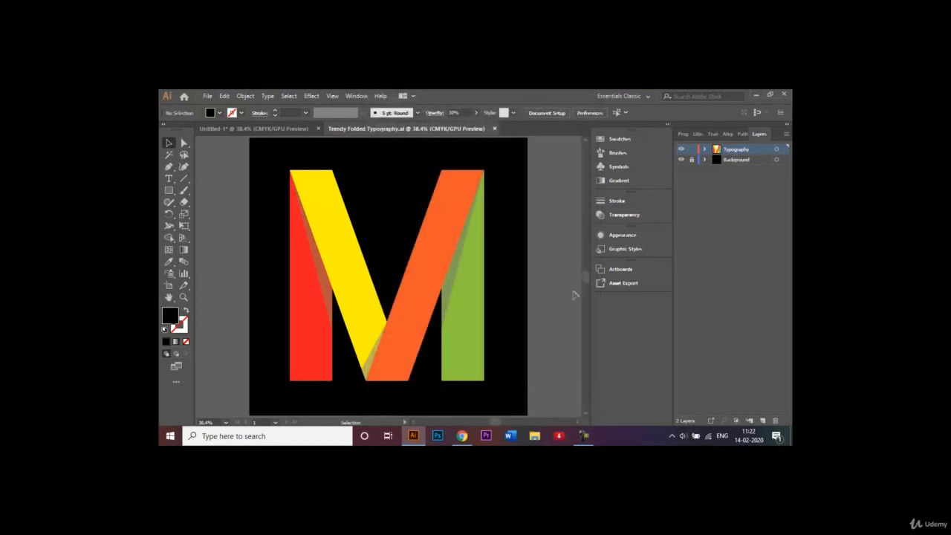